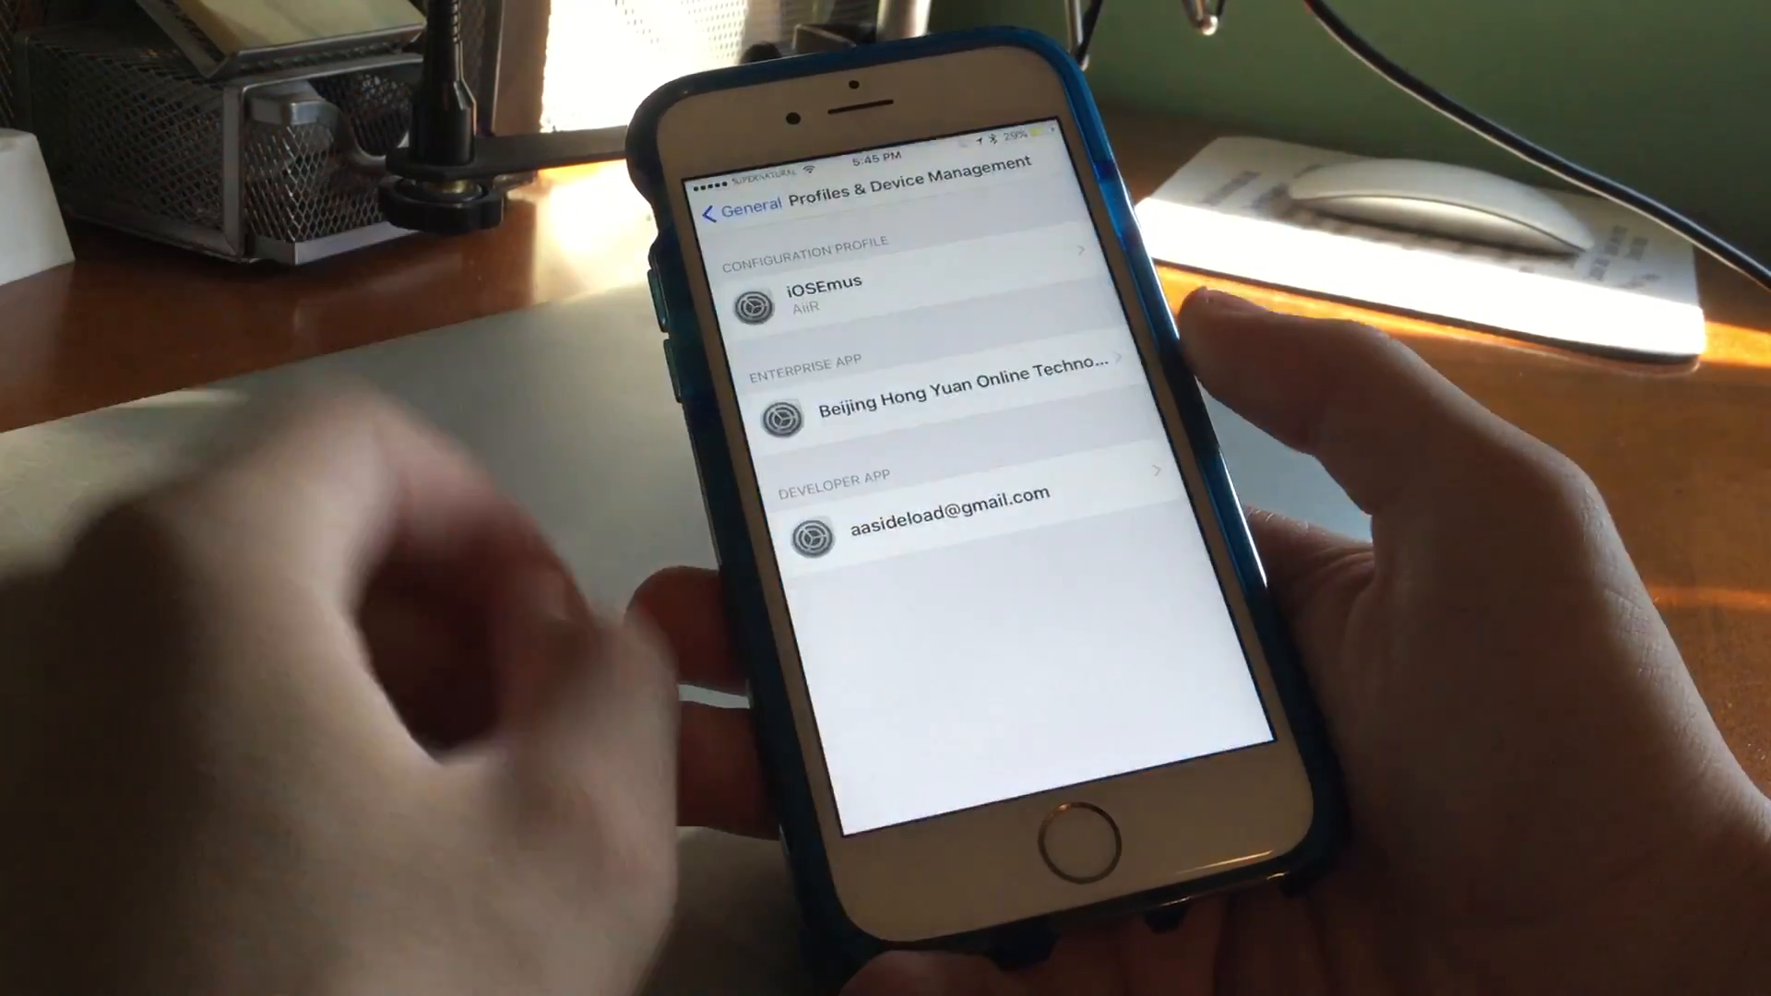
Check that the Beijing Hong Yuan enterprise developer is trusted for Pangu, then return home
left_click(926, 402)
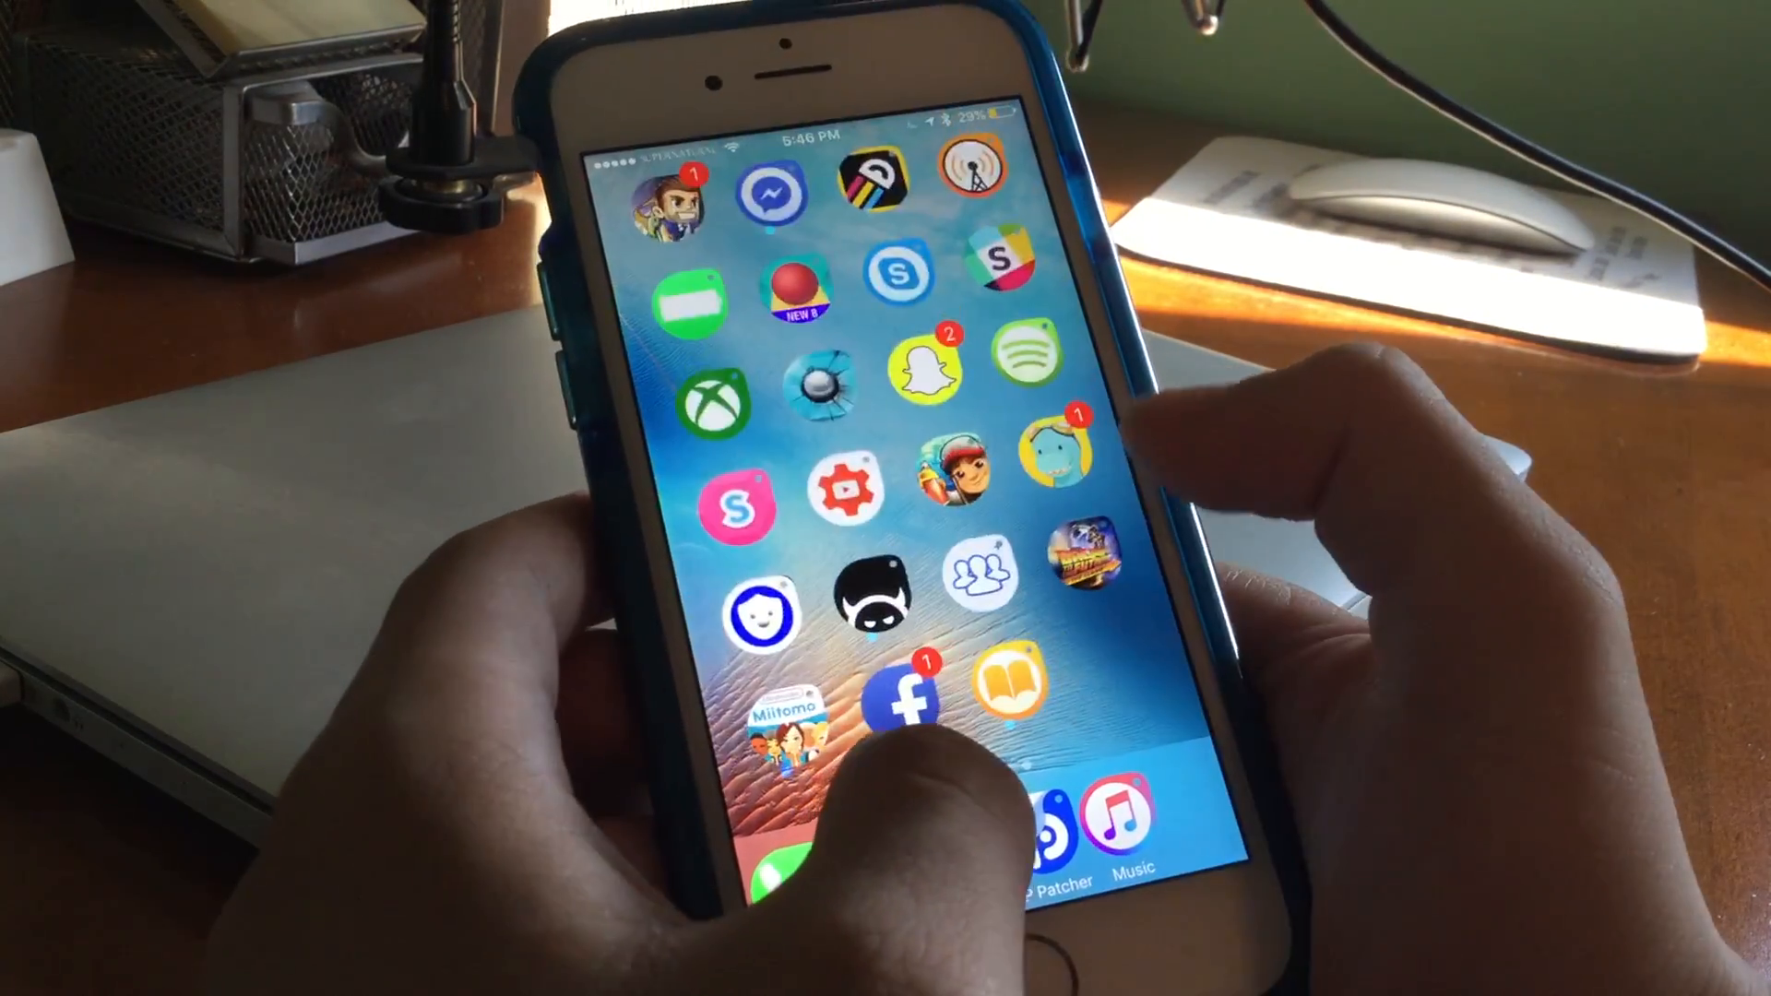
scroll("left", 3)
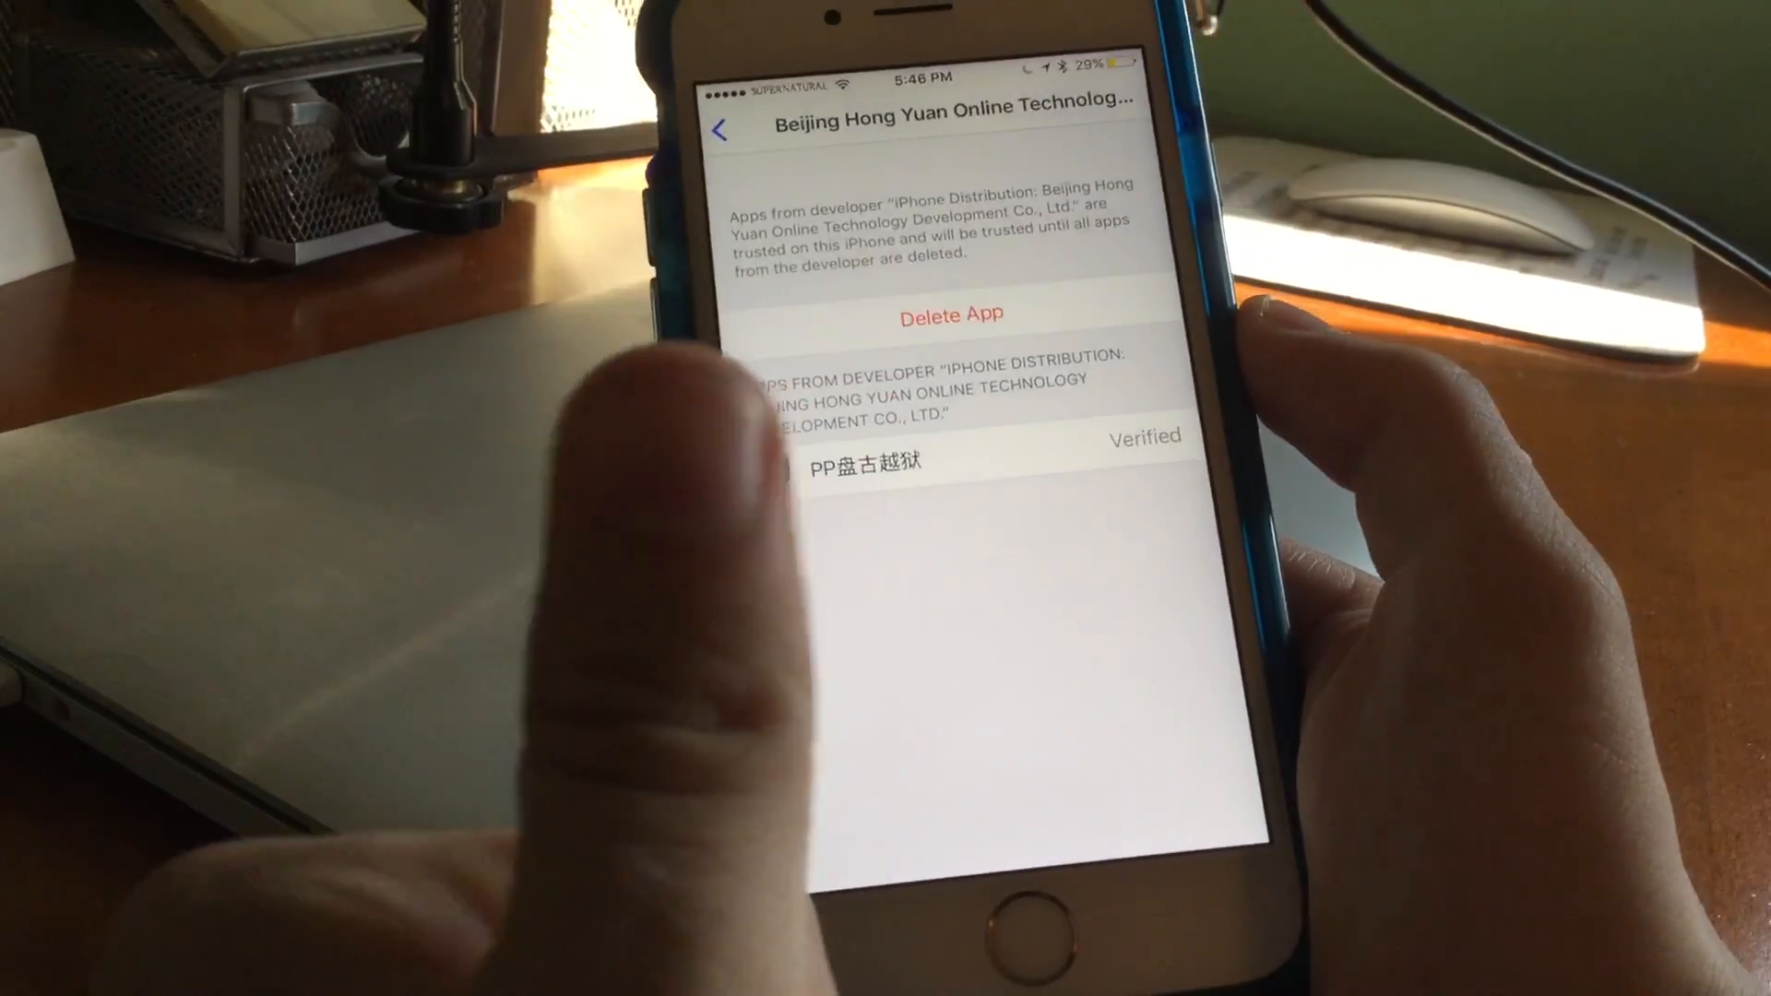
left_click(719, 131)
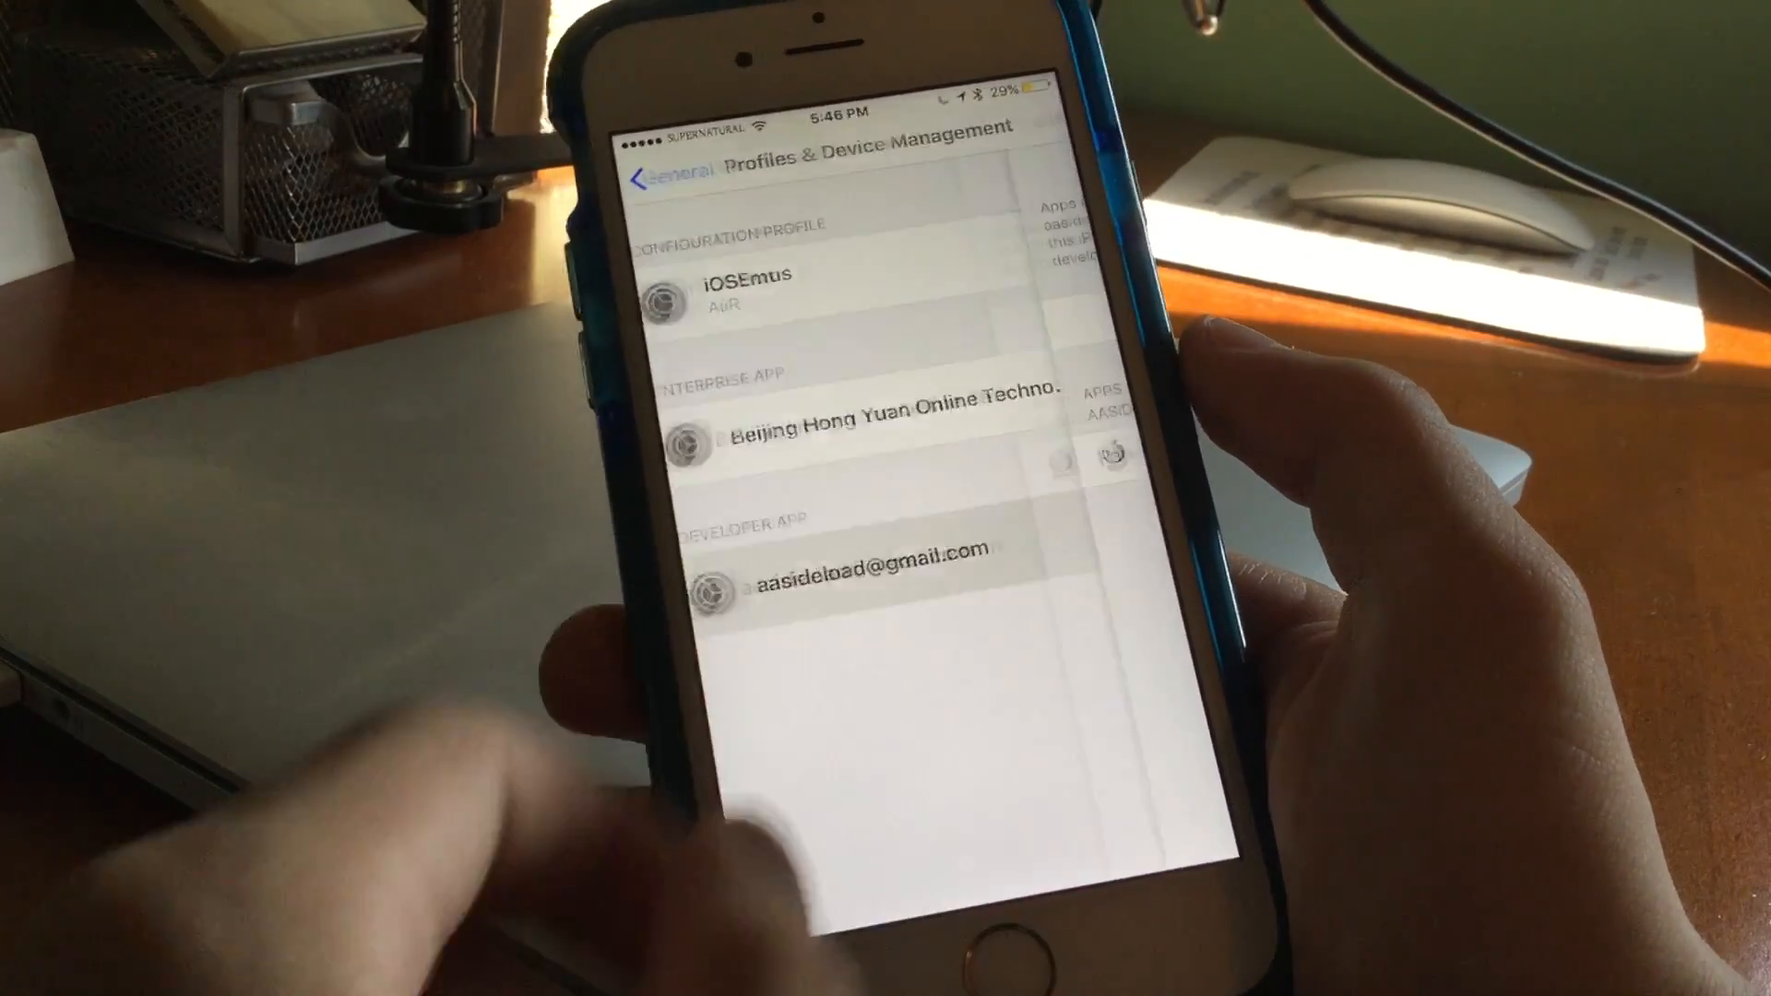
left_click(841, 582)
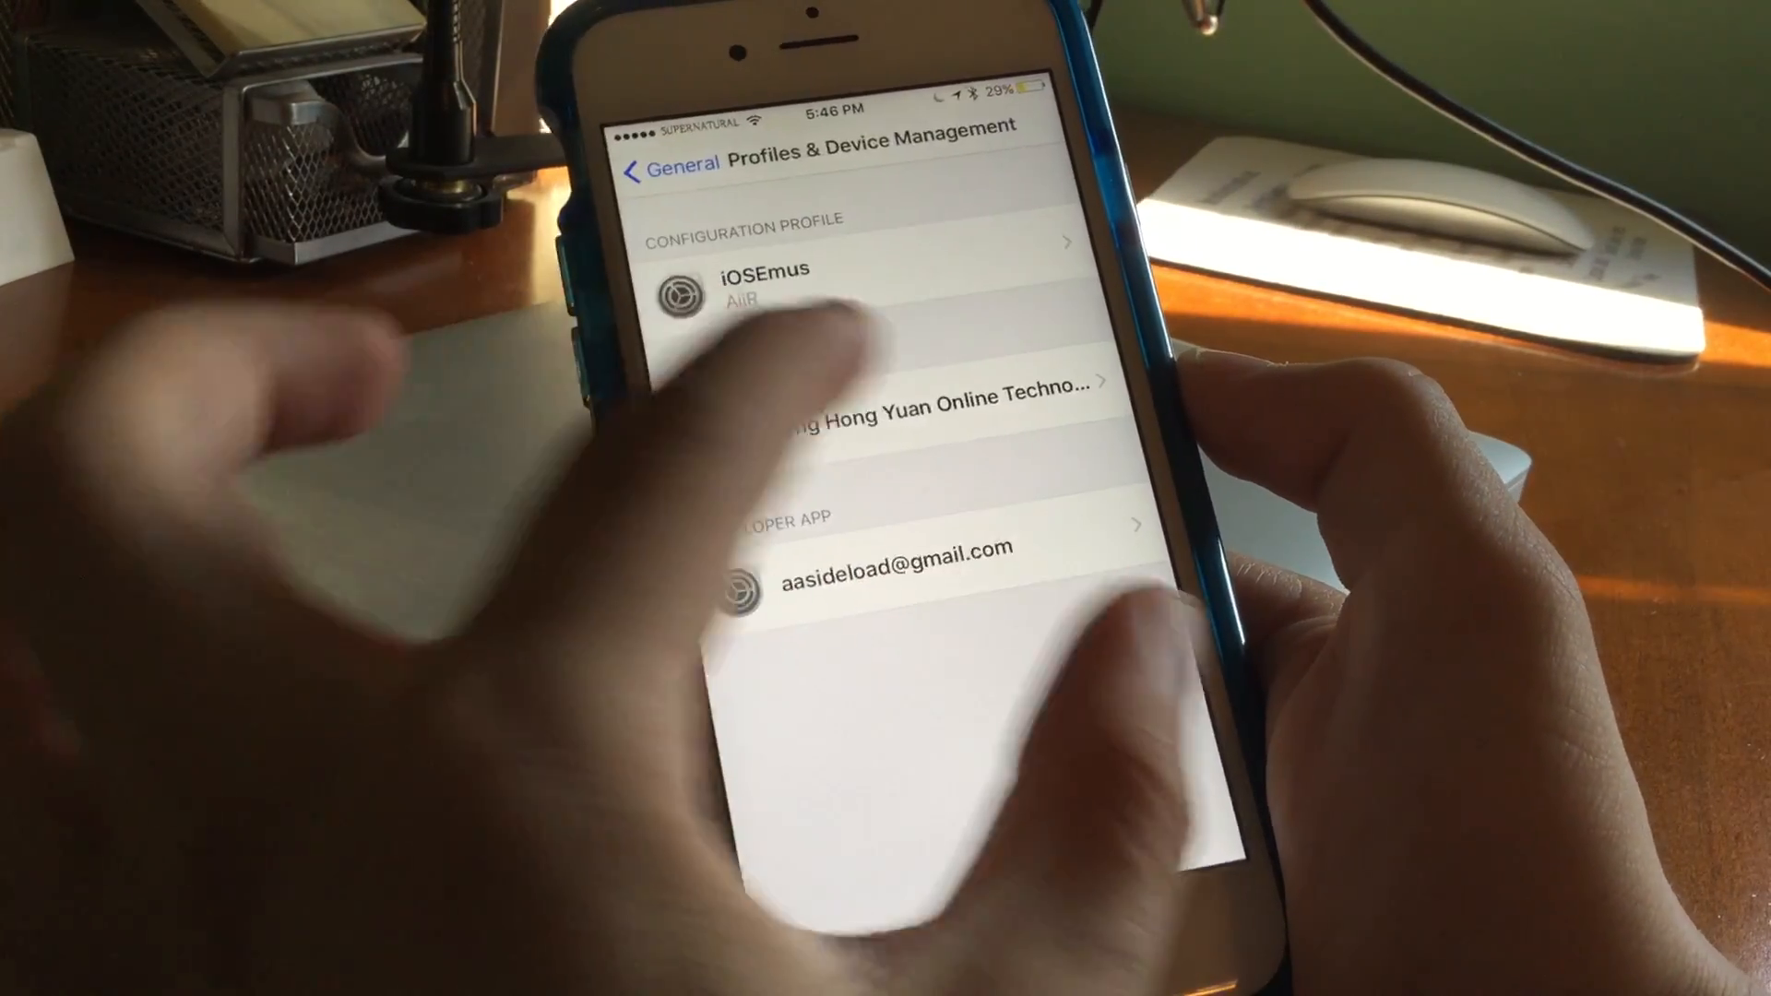
left_click(892, 409)
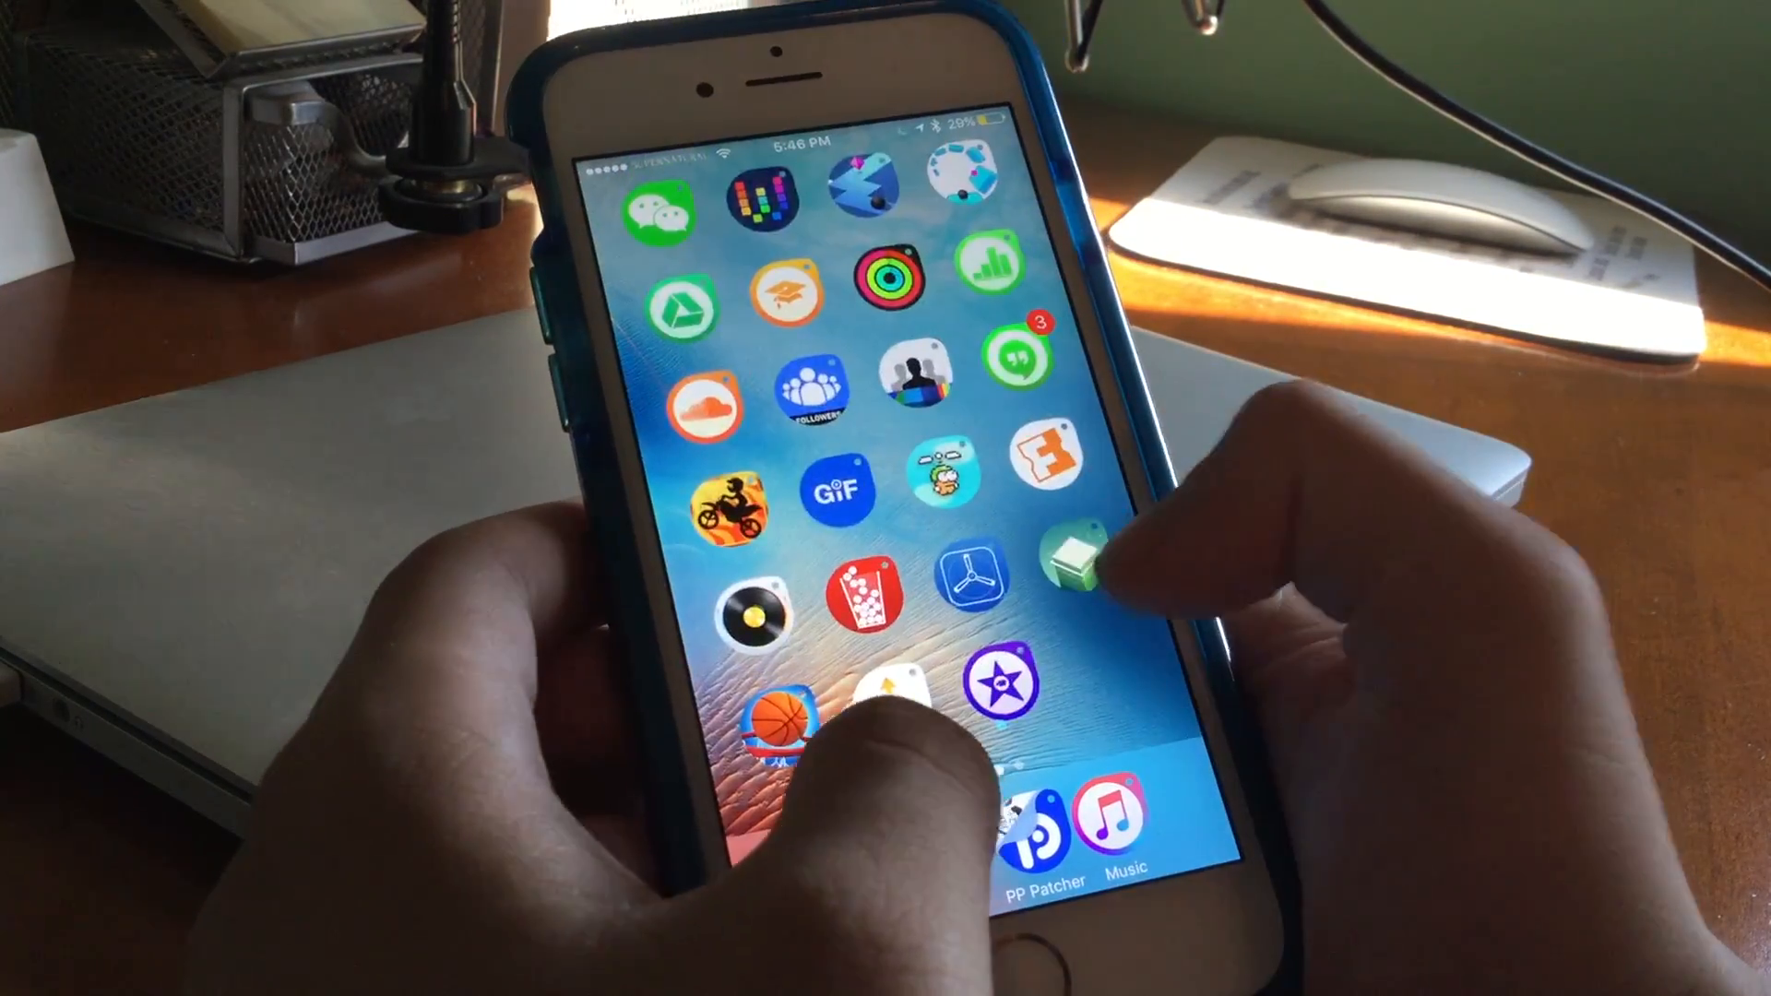
Scroll General > About to the Version row showing 9.3.3 (13G34)
scroll("left", 3)
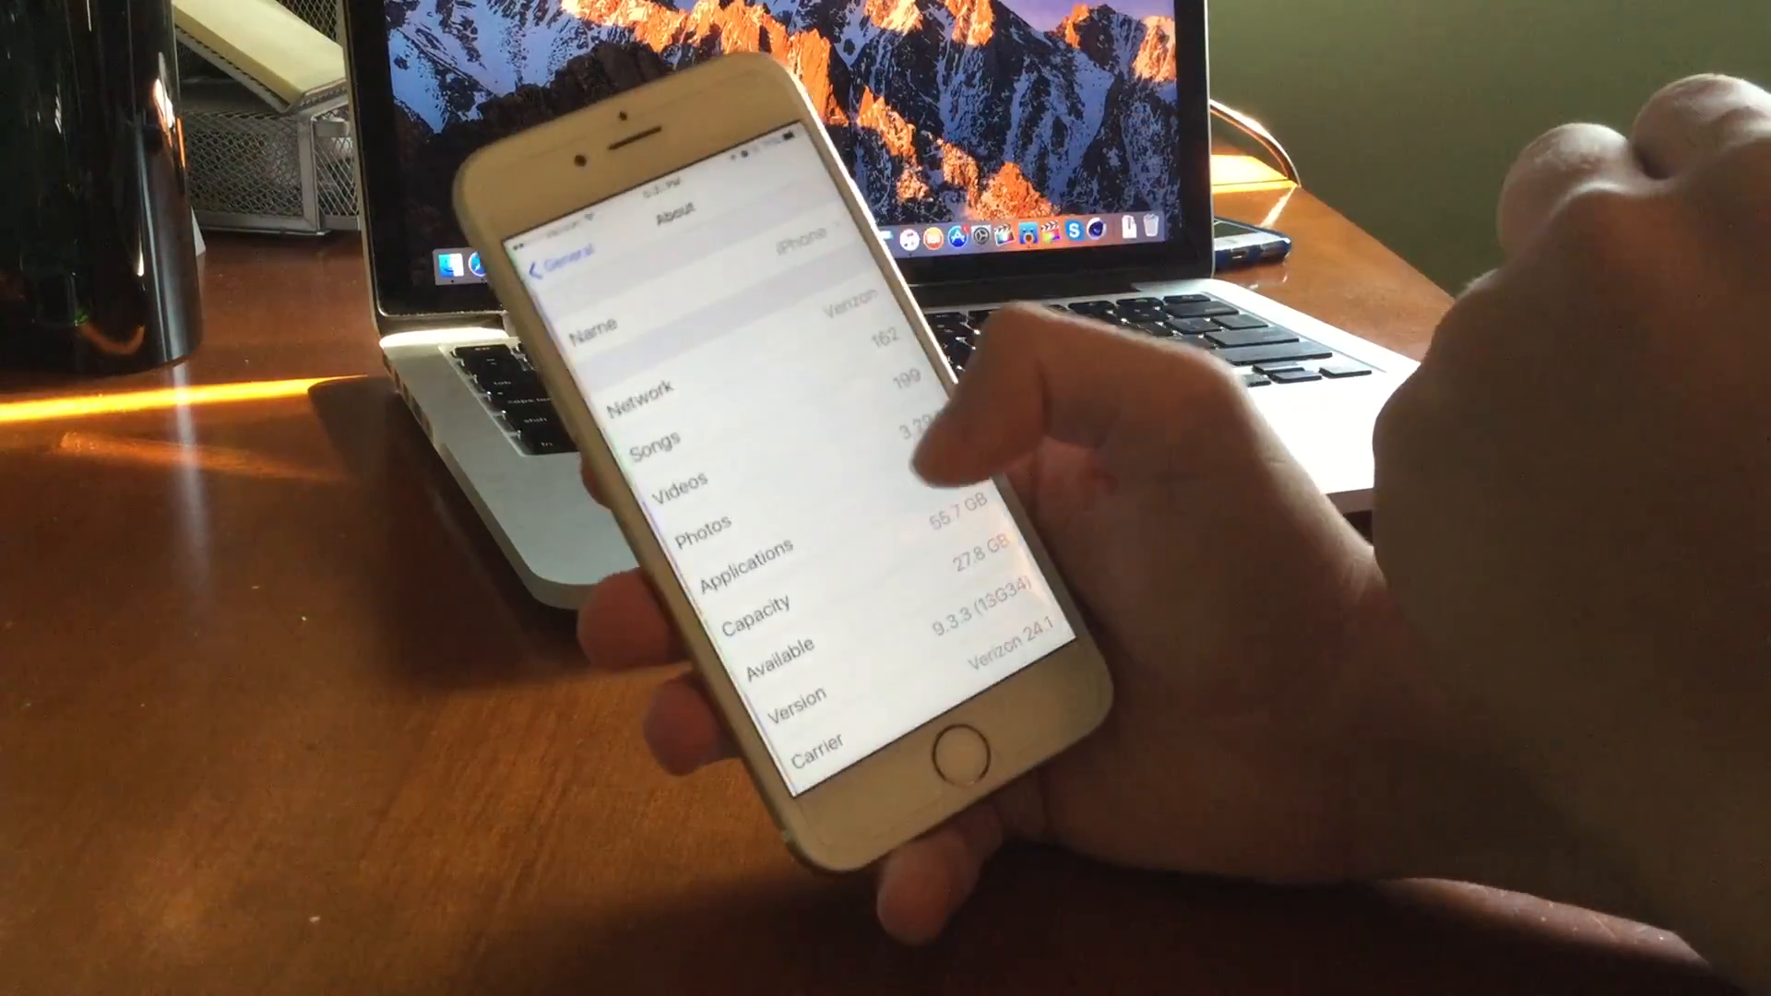
scroll("down", 3)
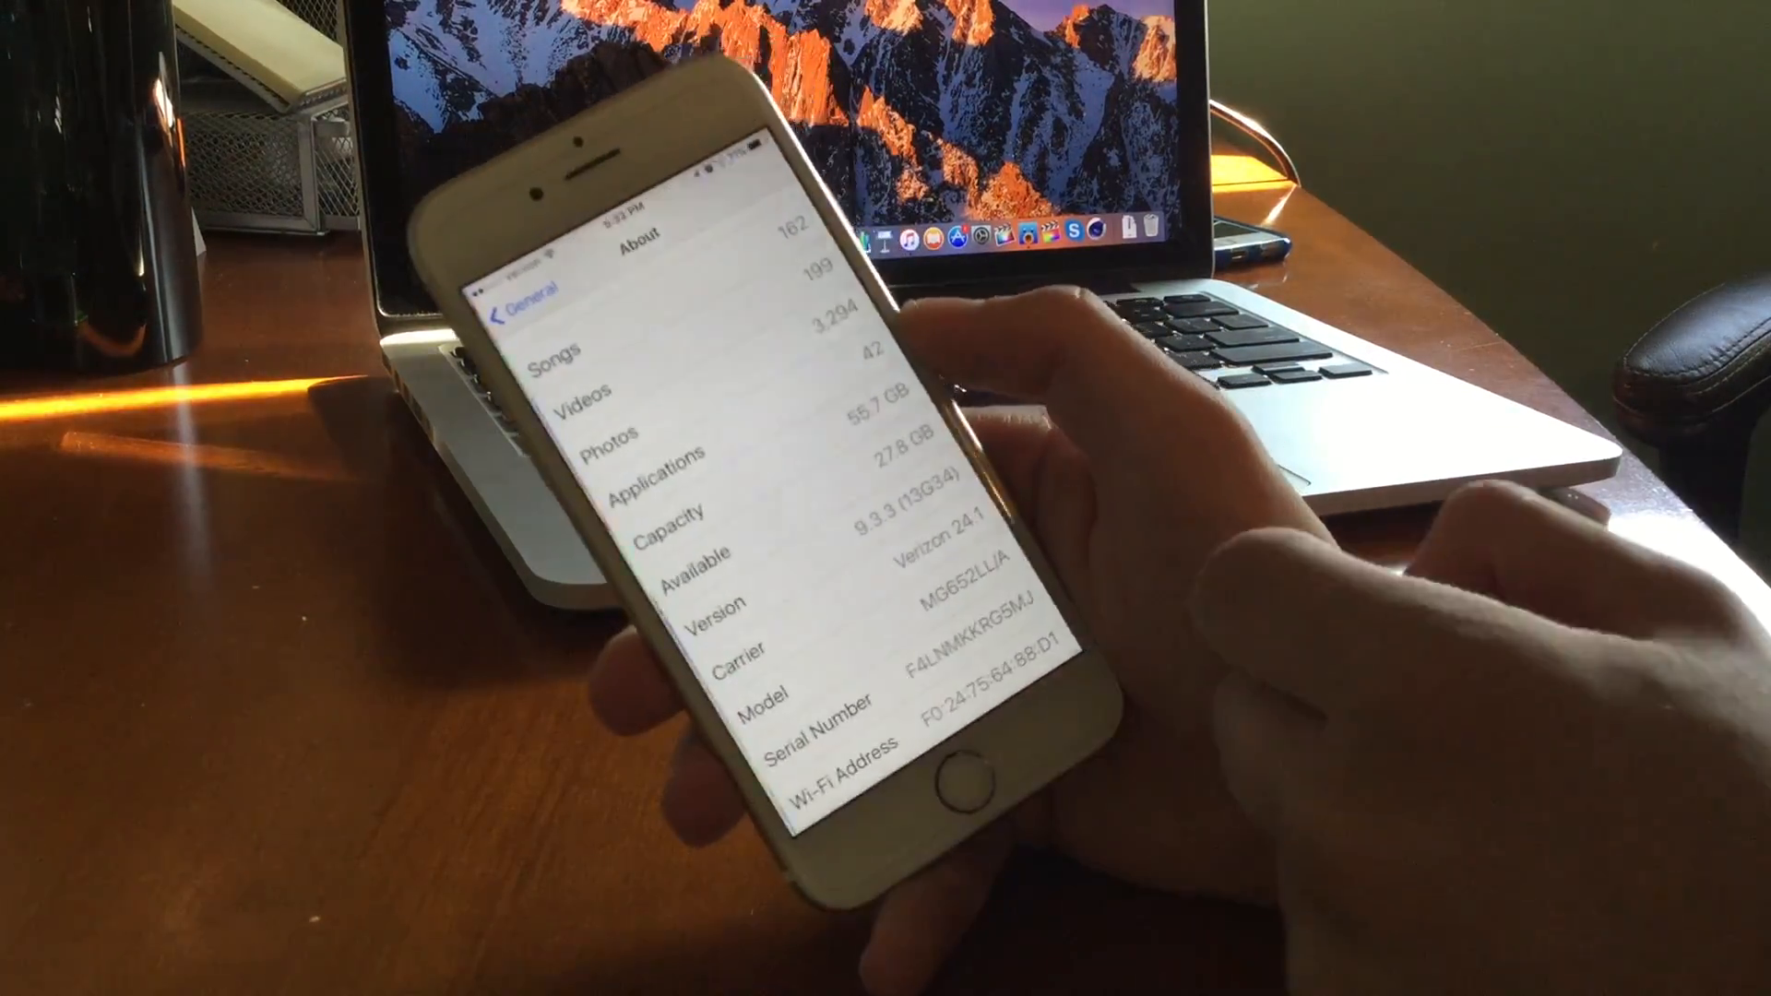
left_click(968, 776)
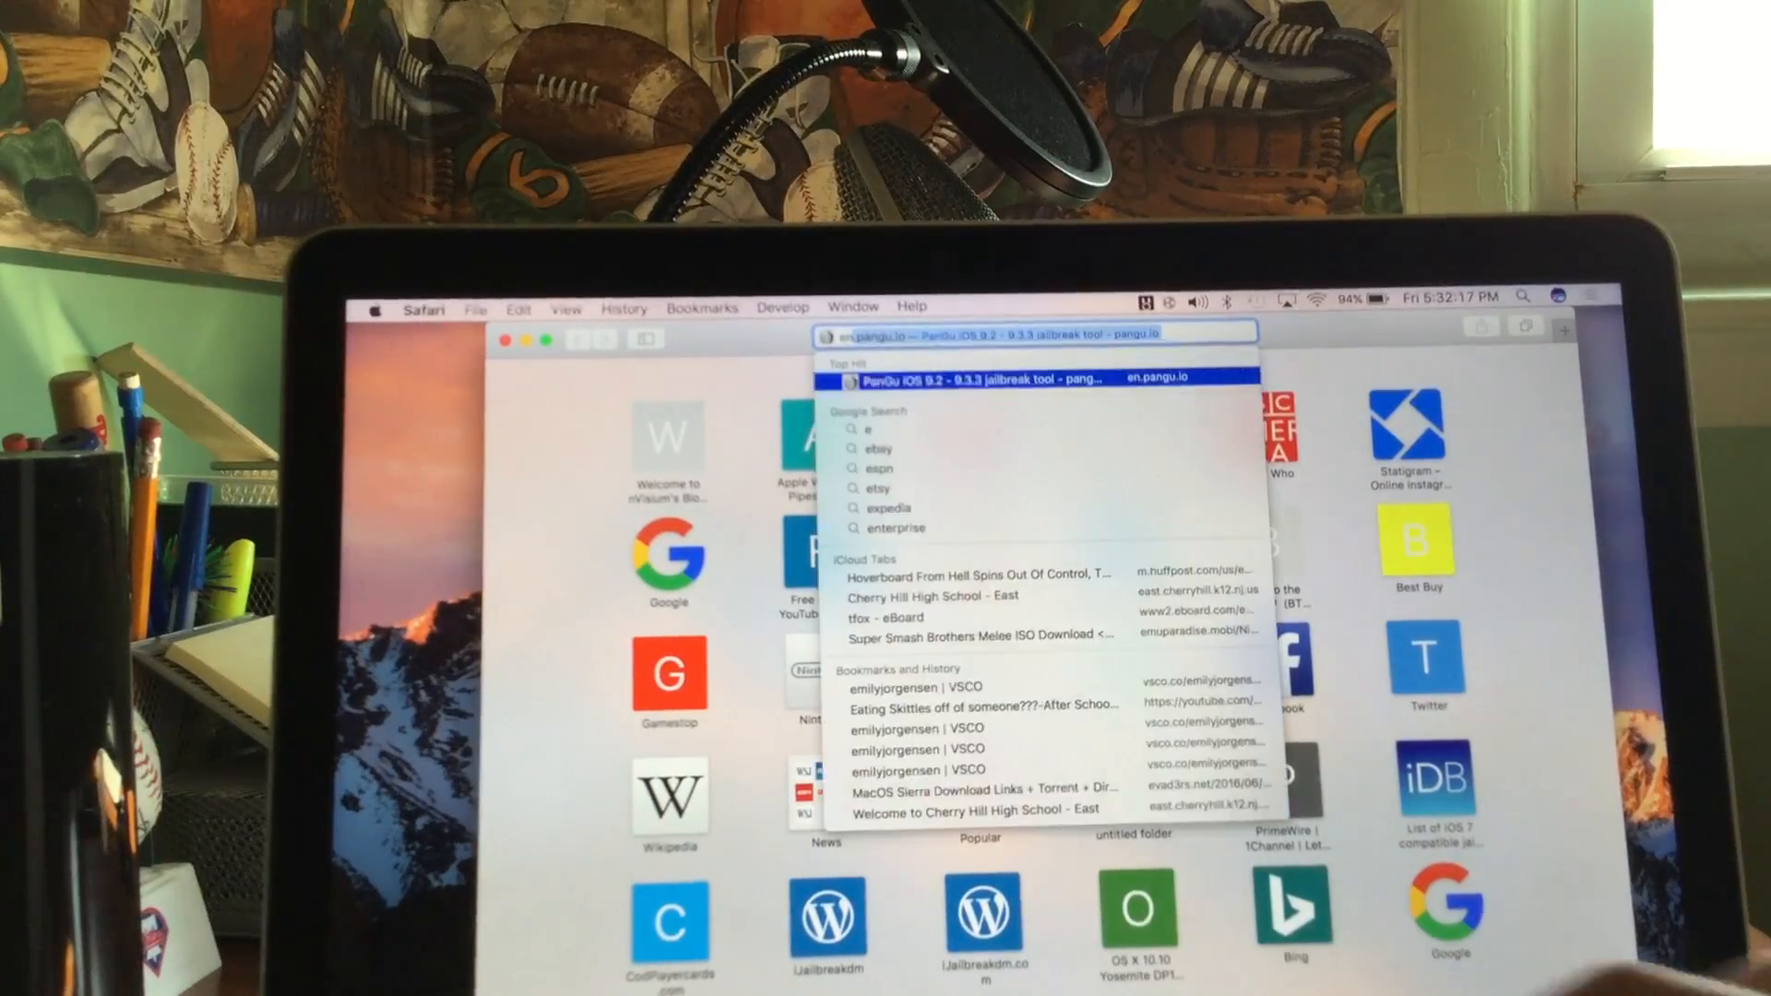
Load en.pangu.io from the top hit and scroll its page down and back up
left_click(971, 378)
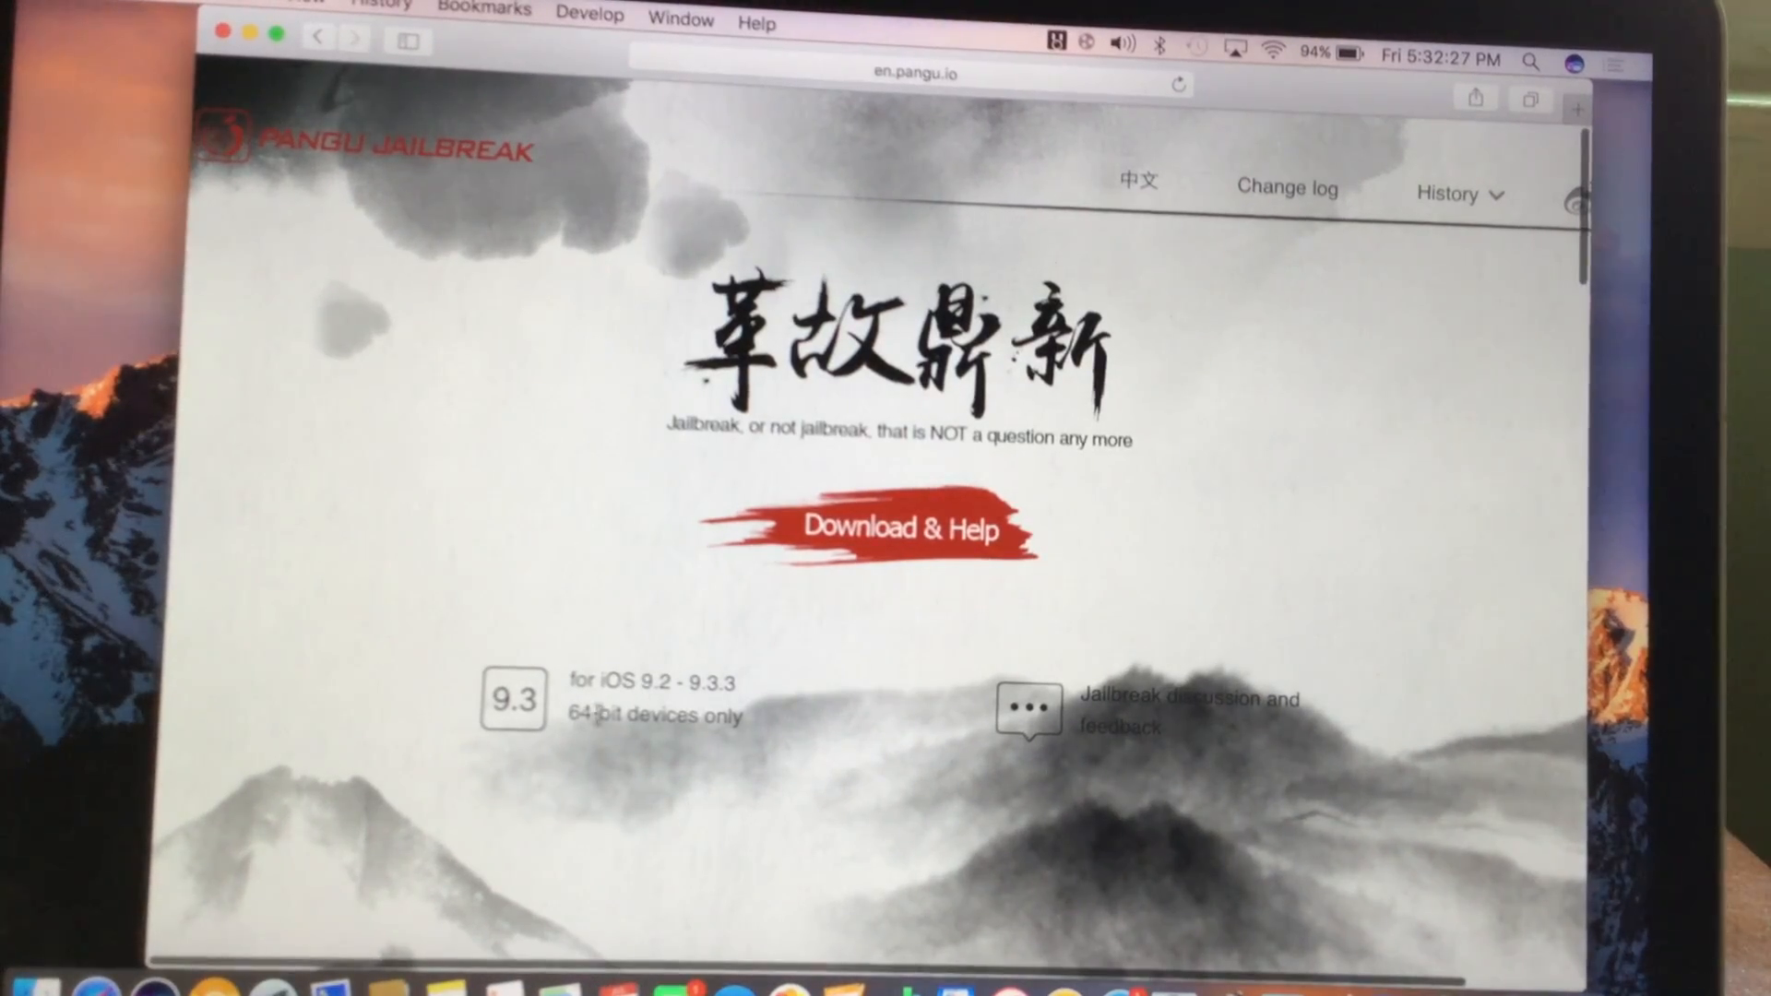
left_click_drag(570, 682, 741, 682)
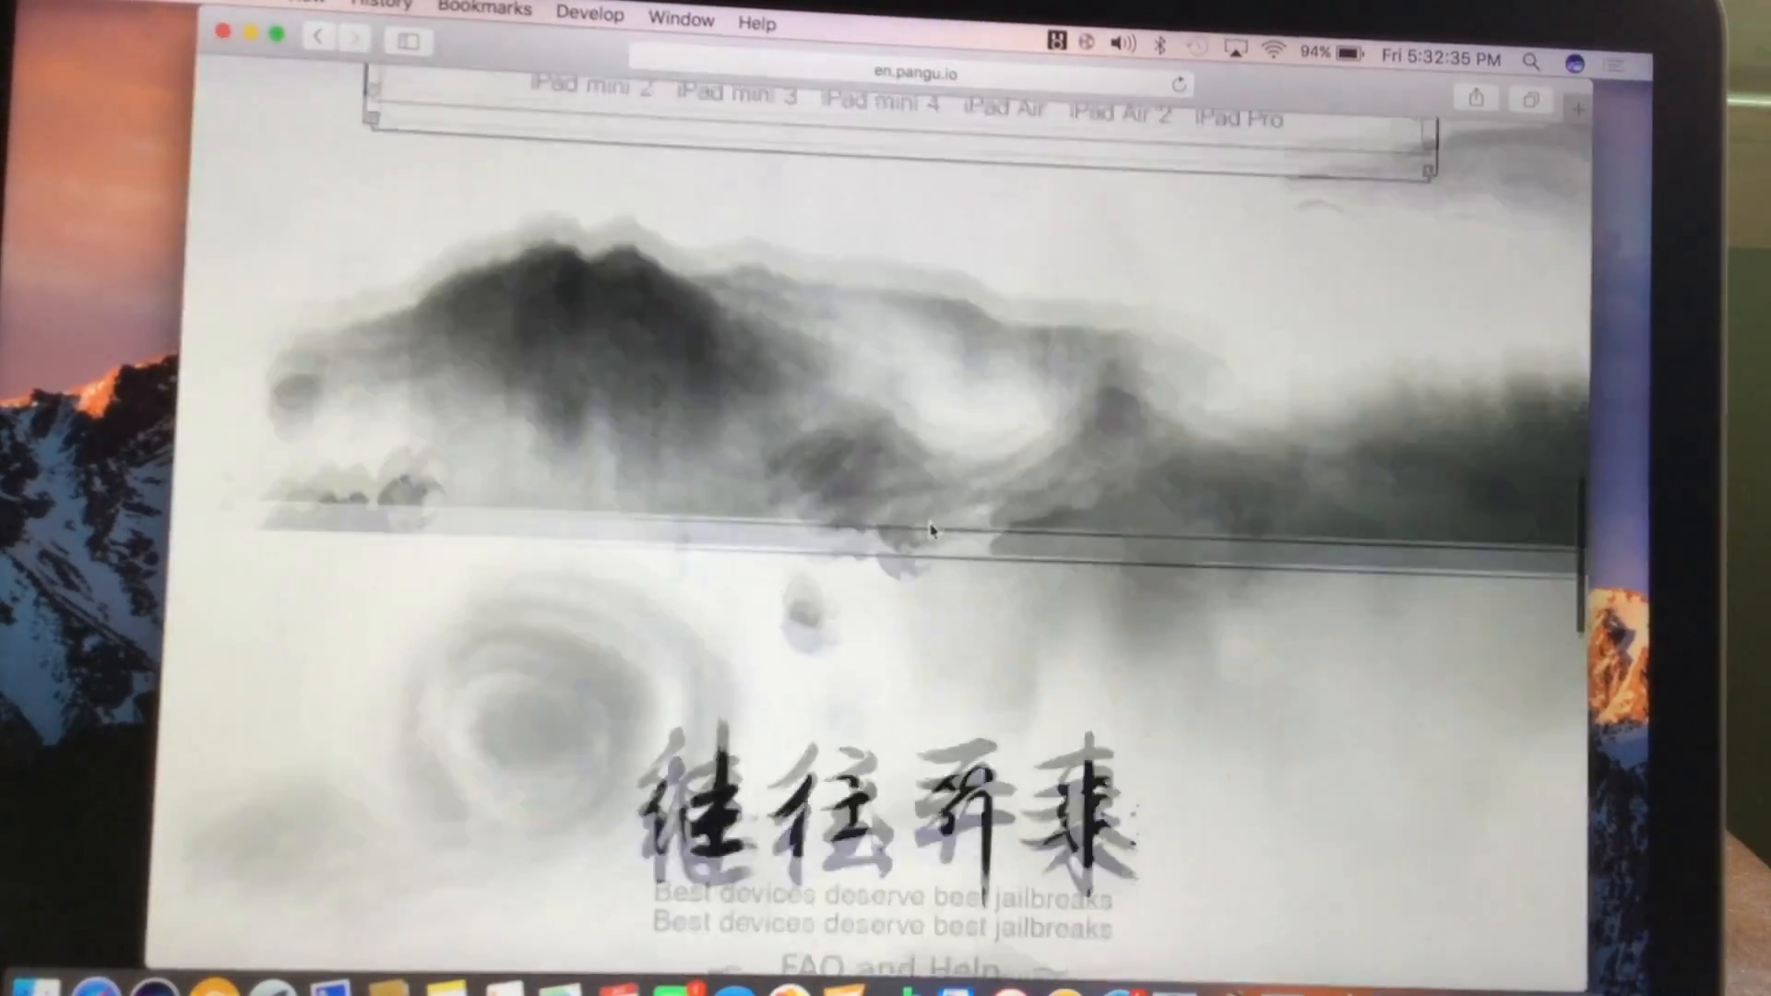
scroll("down", 3)
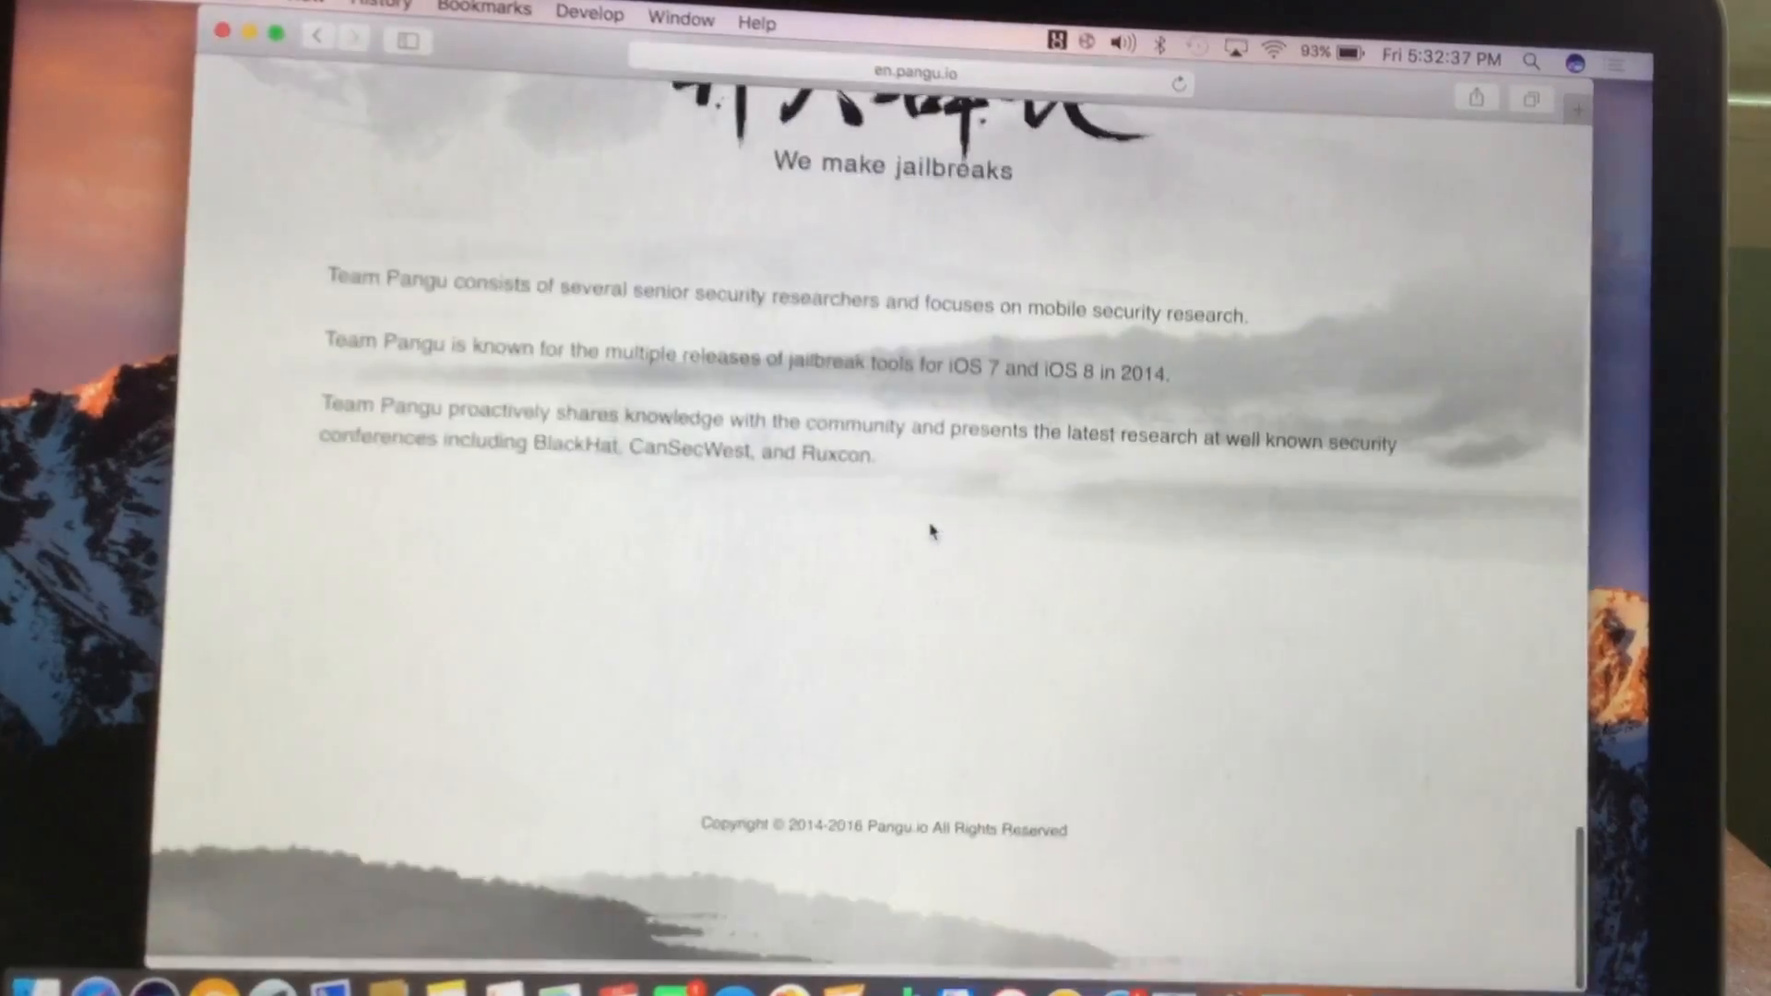
scroll("up", 3)
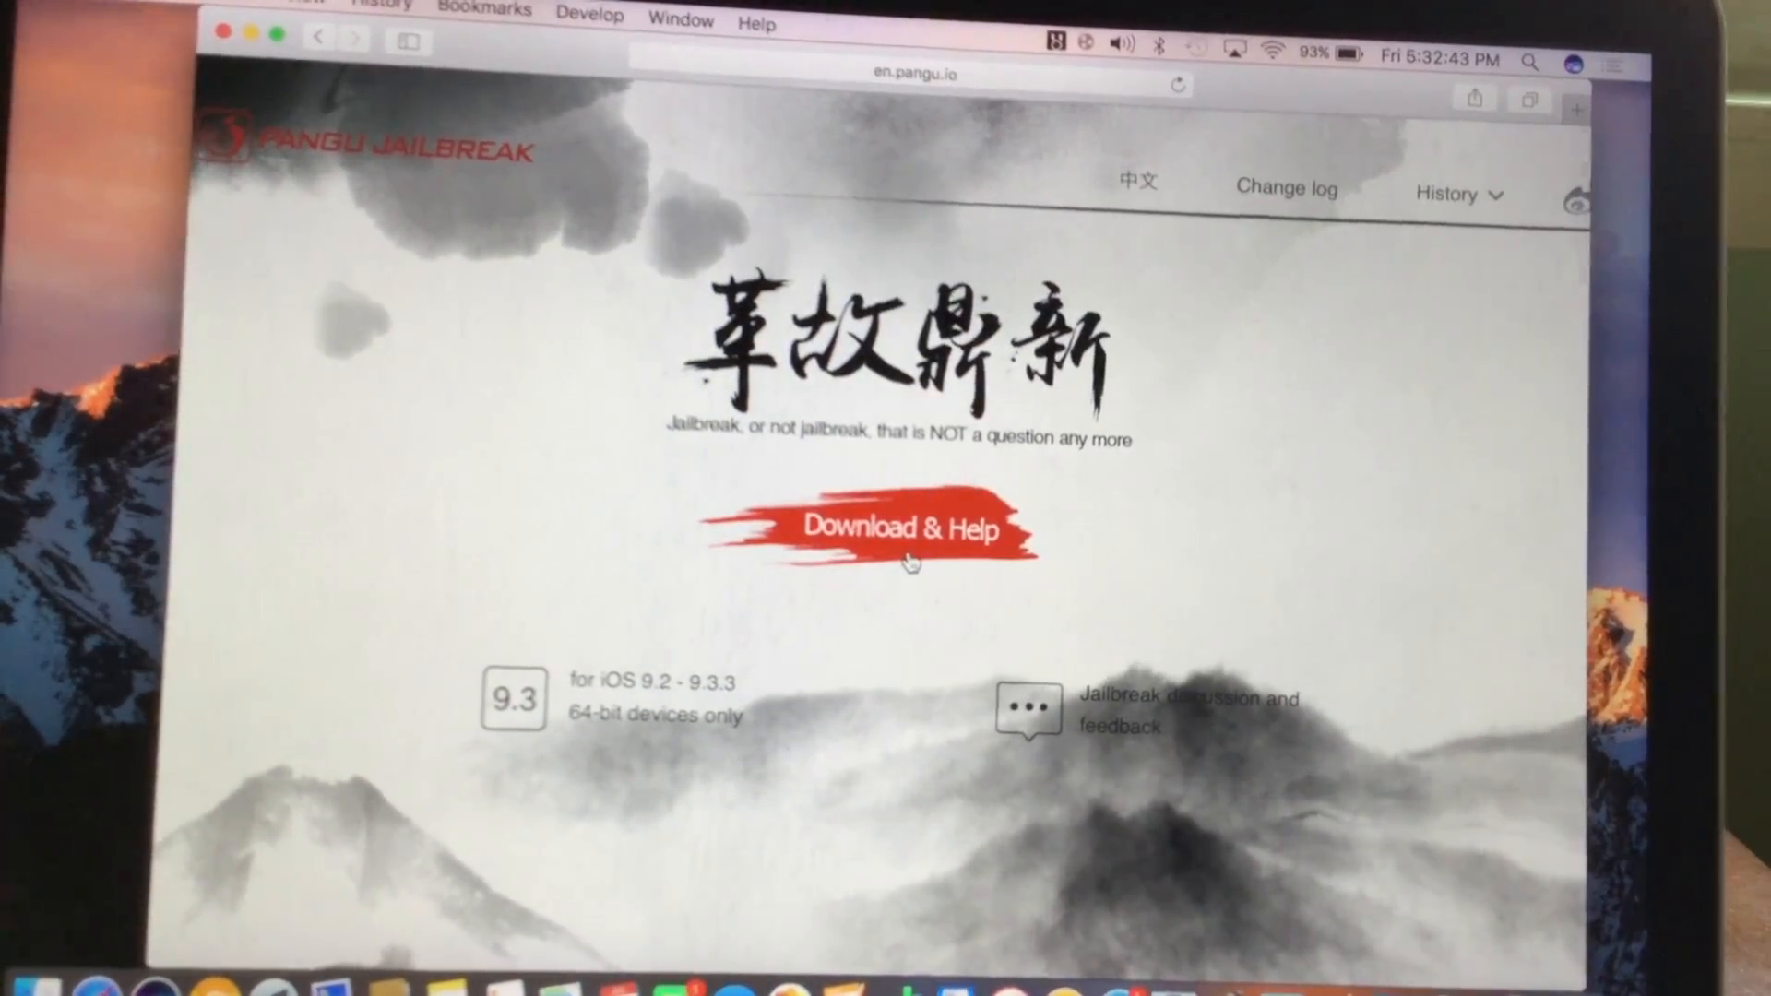
Download NvwaStone_1.0.ipa from Pangu's Download & Help guide
left_click(897, 528)
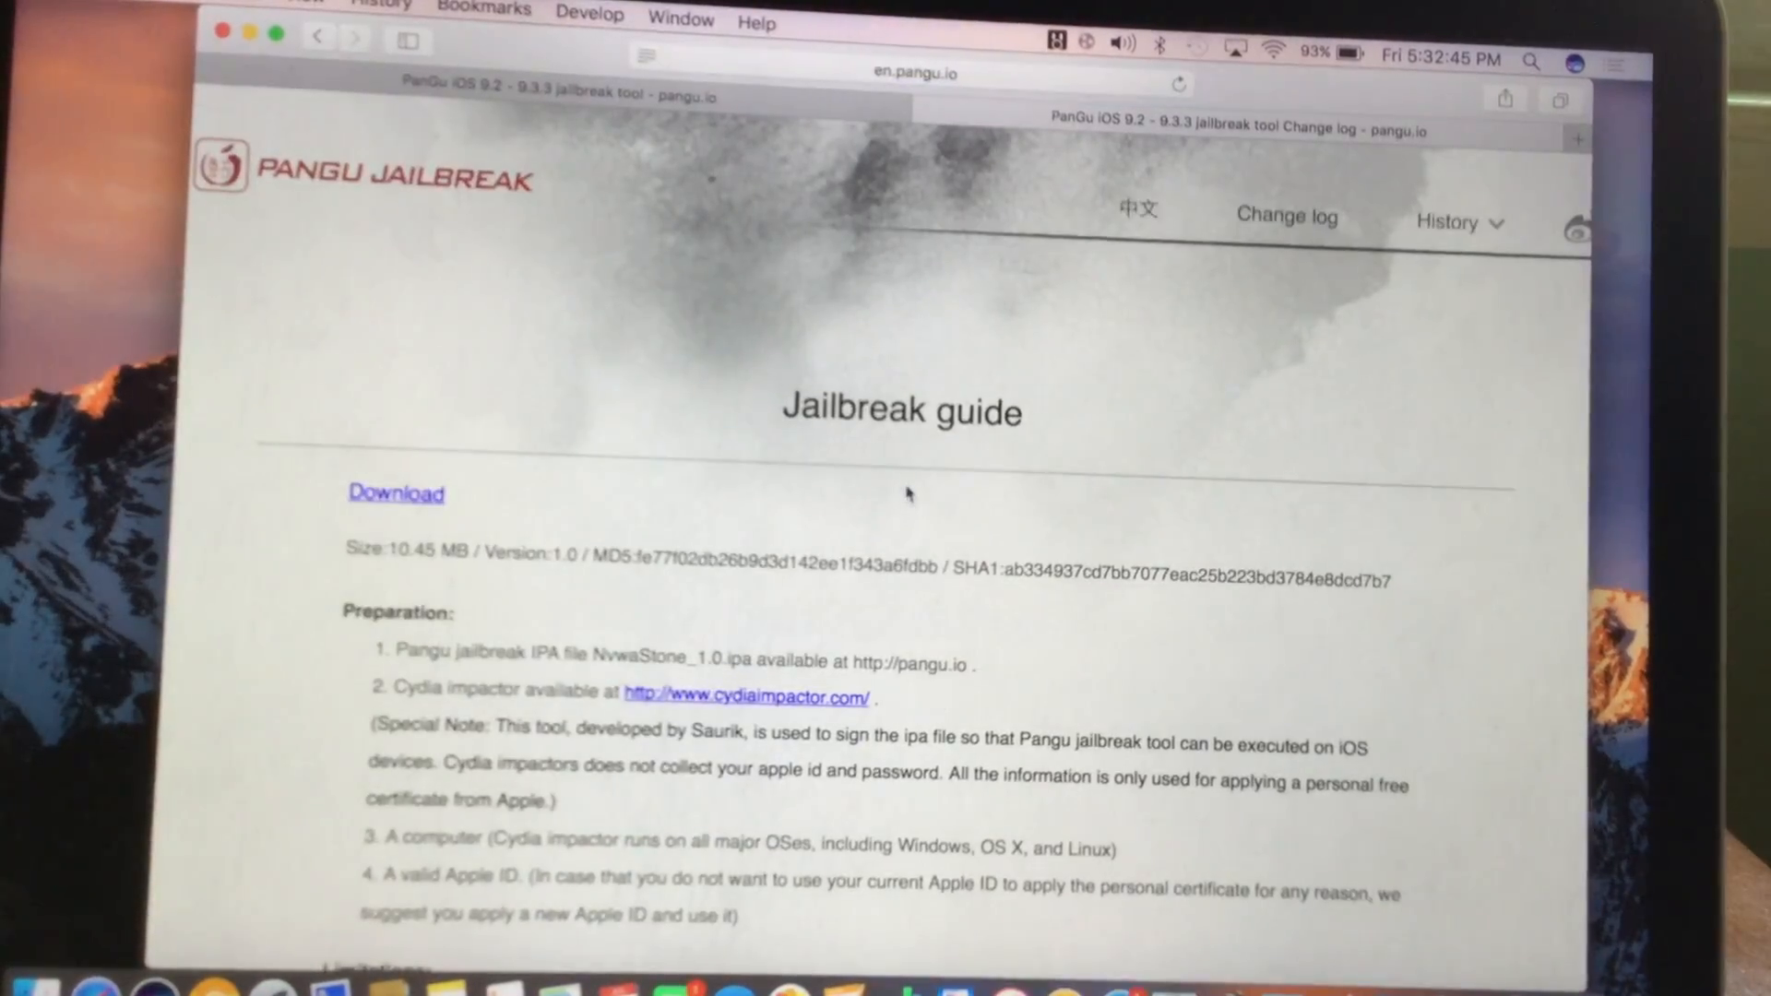
scroll("down", 3)
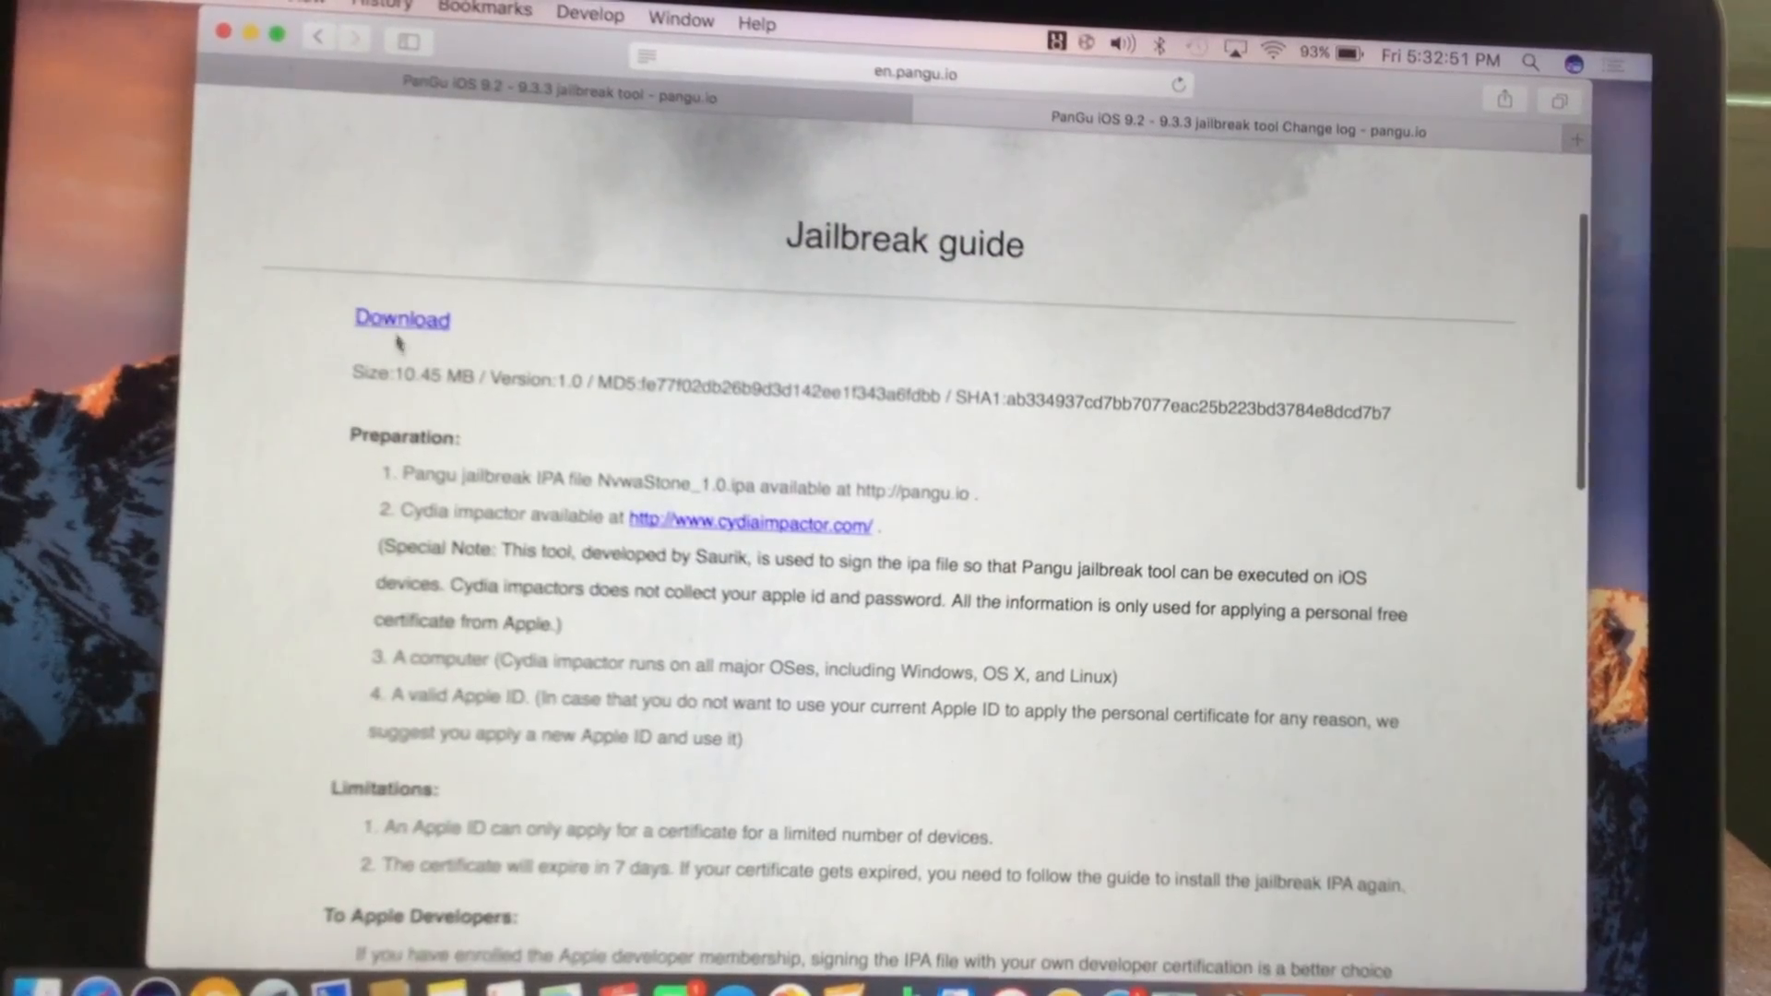
scroll("down", 3)
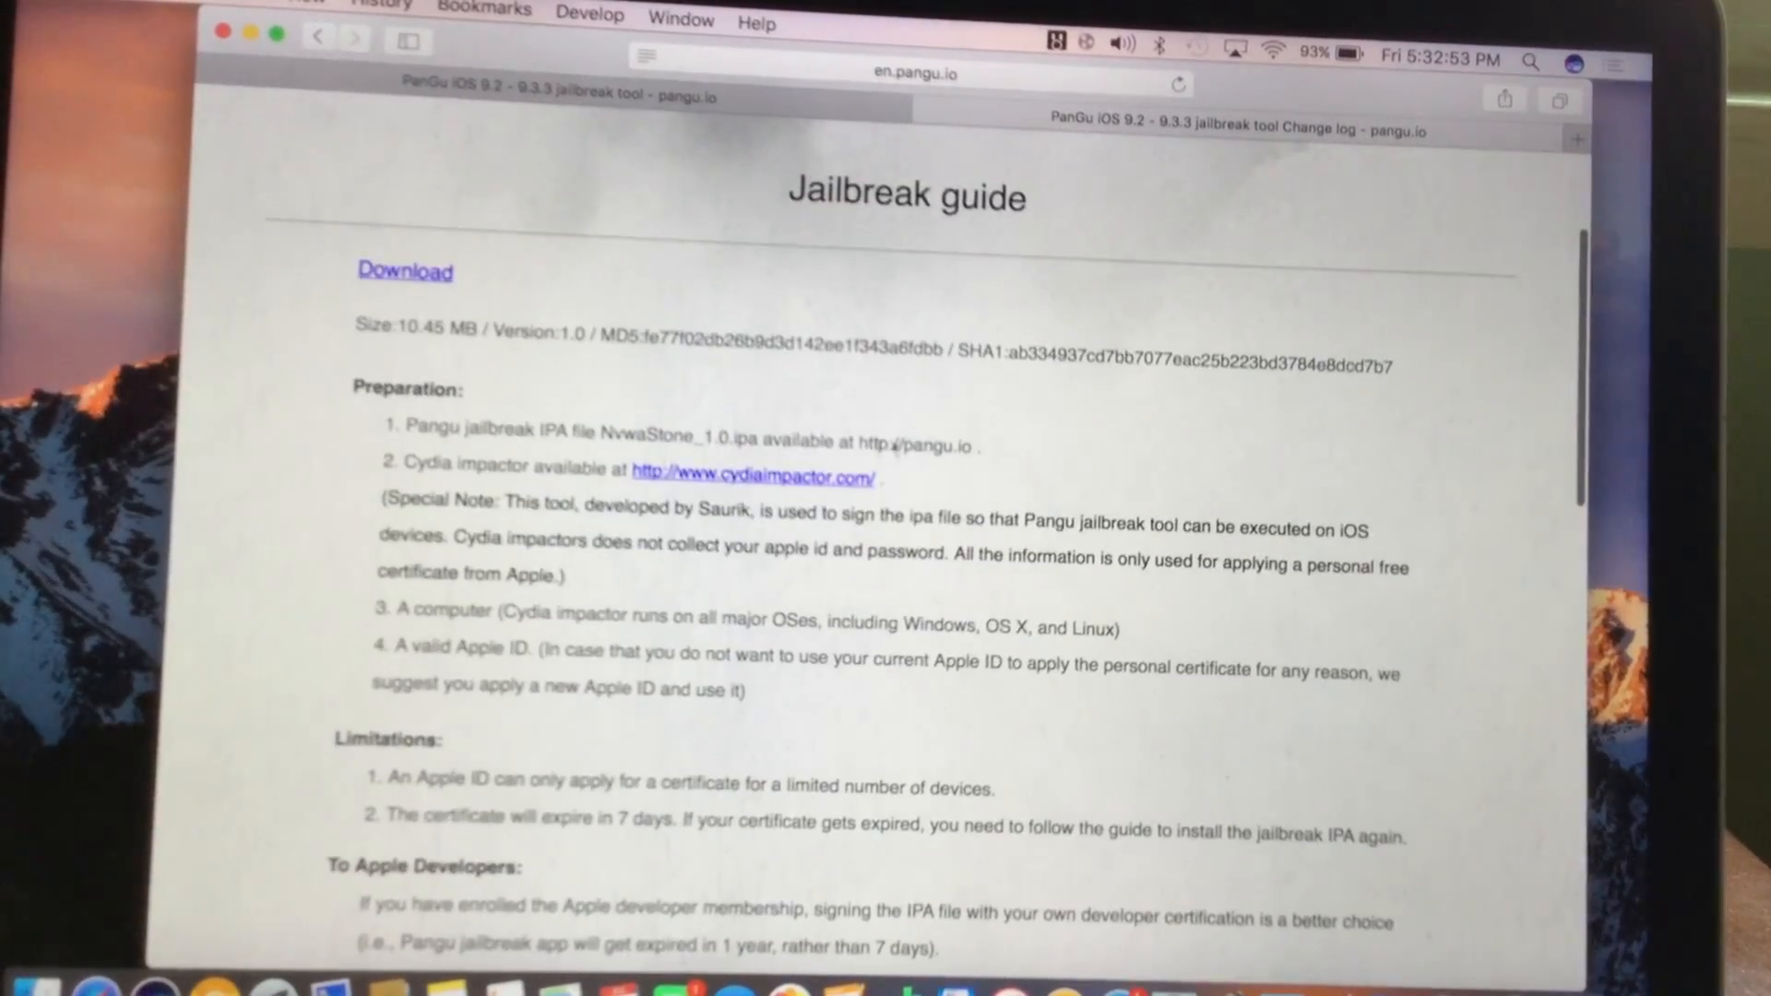
Download Cydia Impactor for Mac OS X from cydiaimpactor.com
left_click(752, 478)
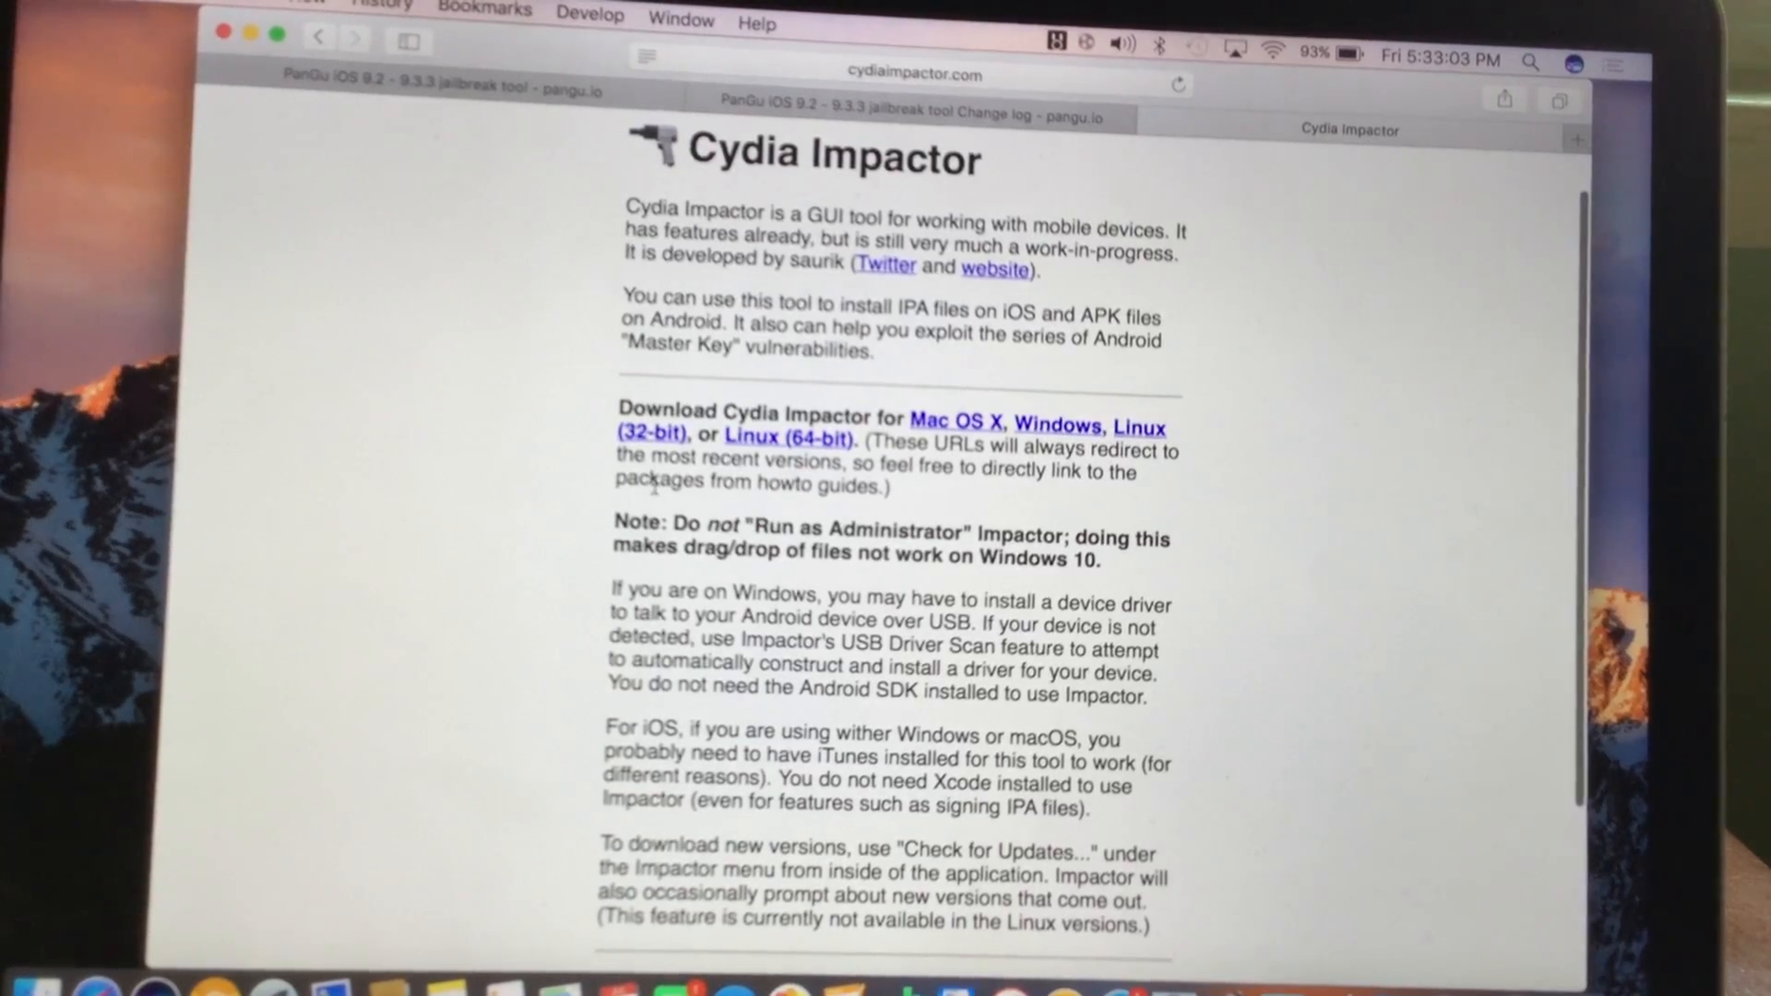
scroll("down", 3)
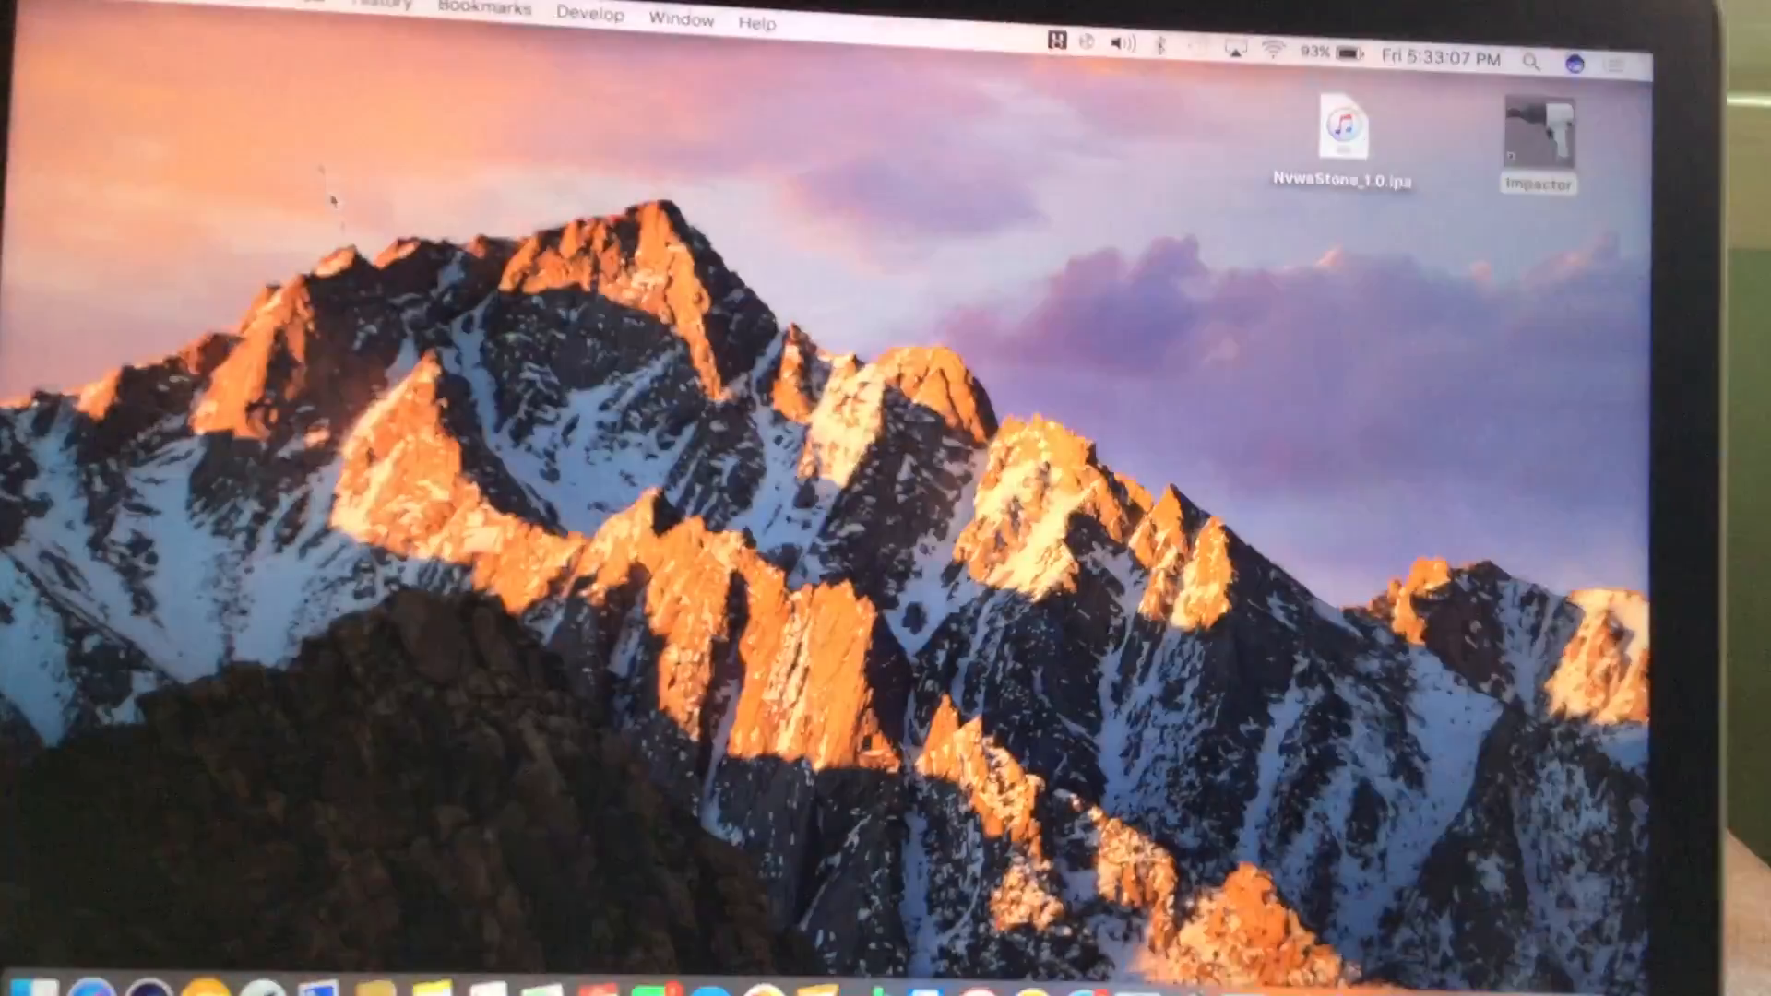
left_click(1343, 132)
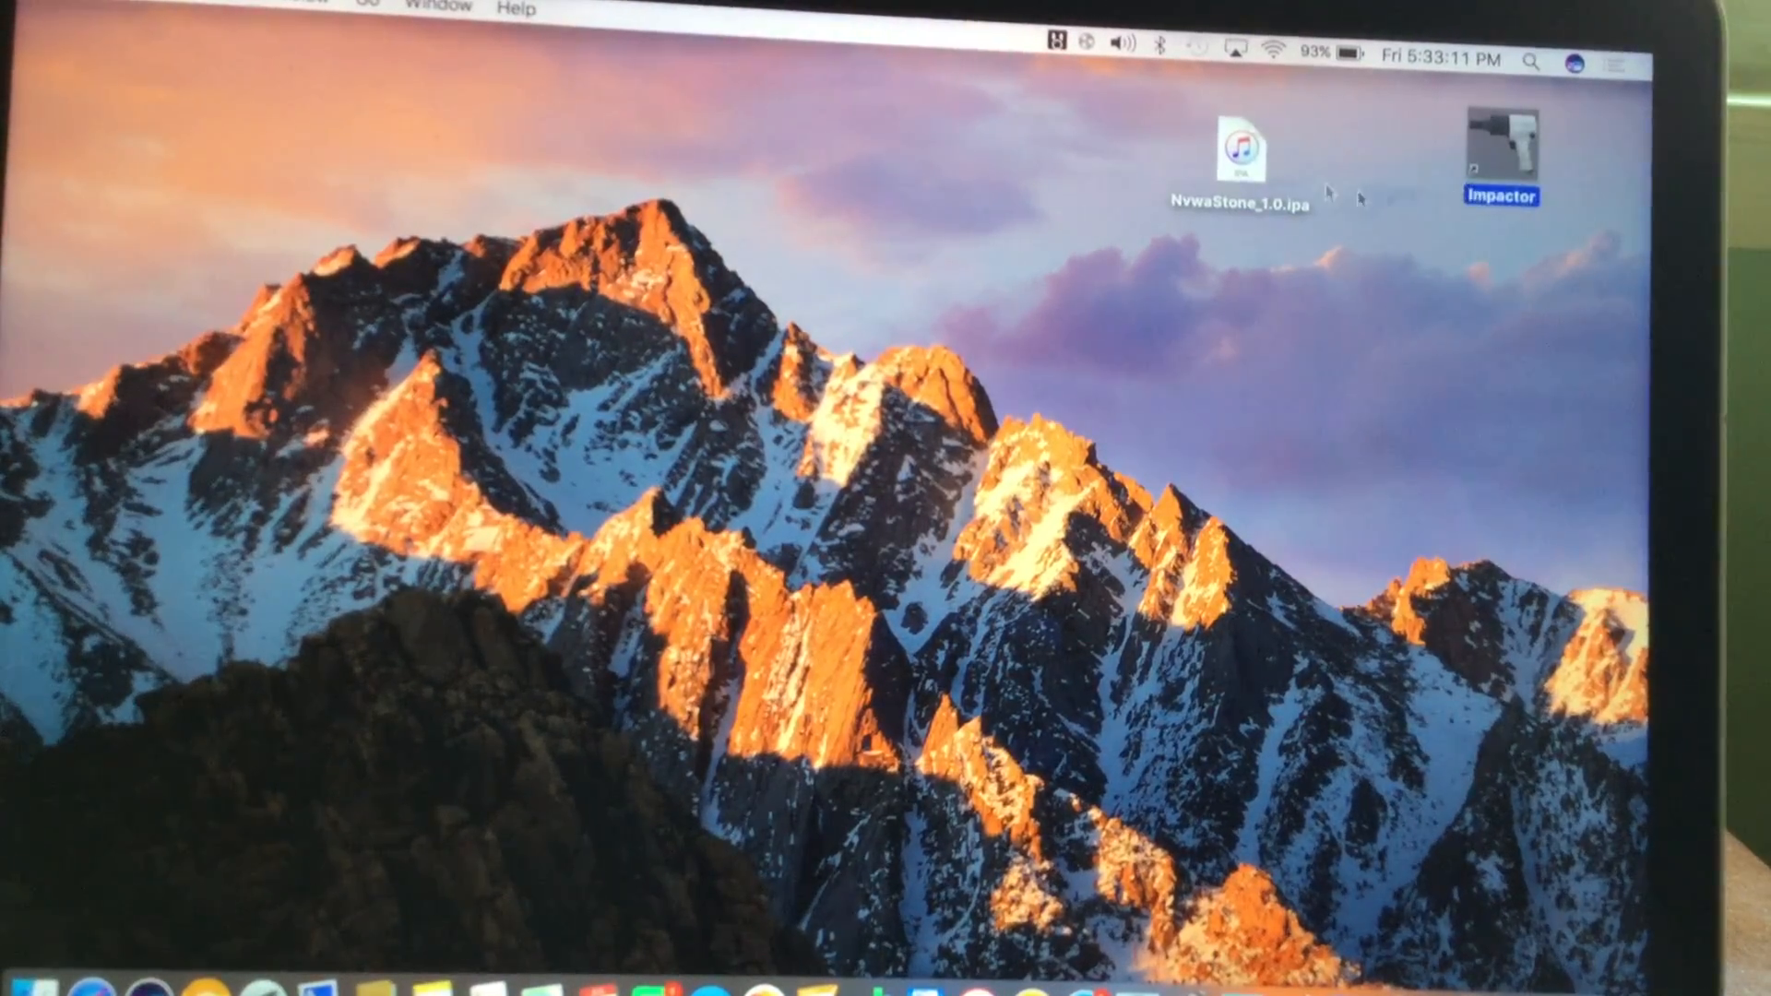
left_click(1239, 146)
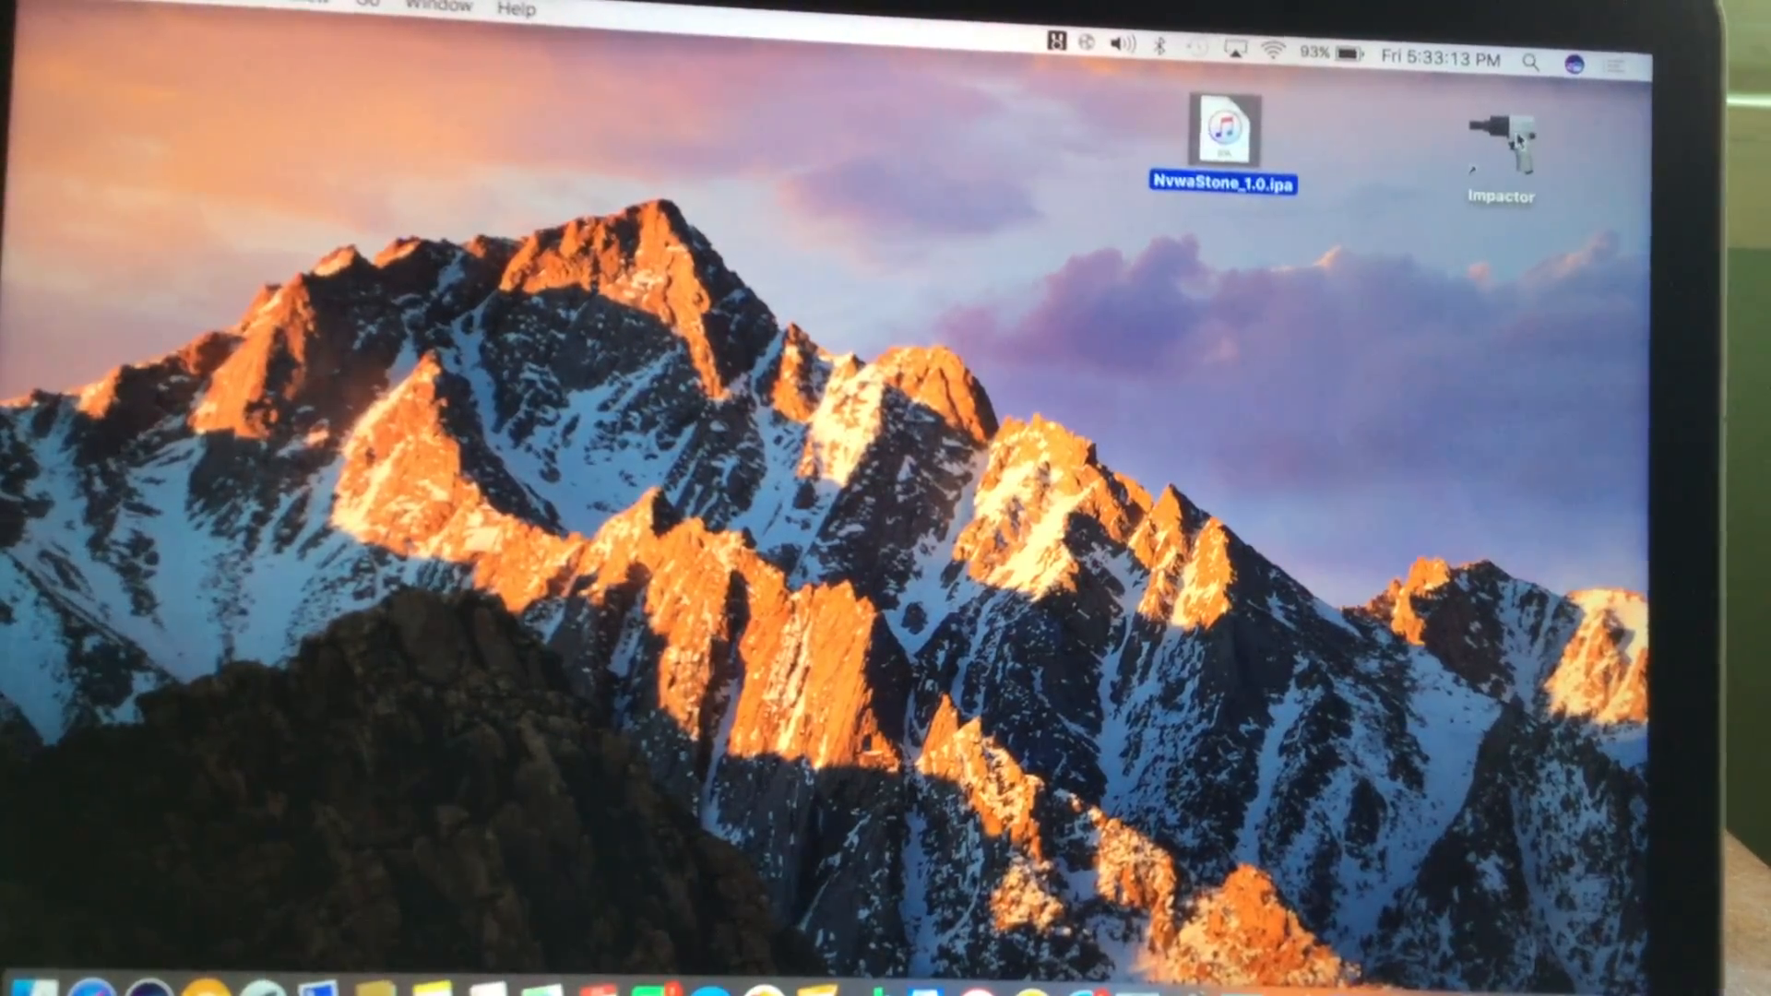
Launch Impactor from the desktop and pick up NvwaStone_1.0.ipa to drag it
double_click(1500, 141)
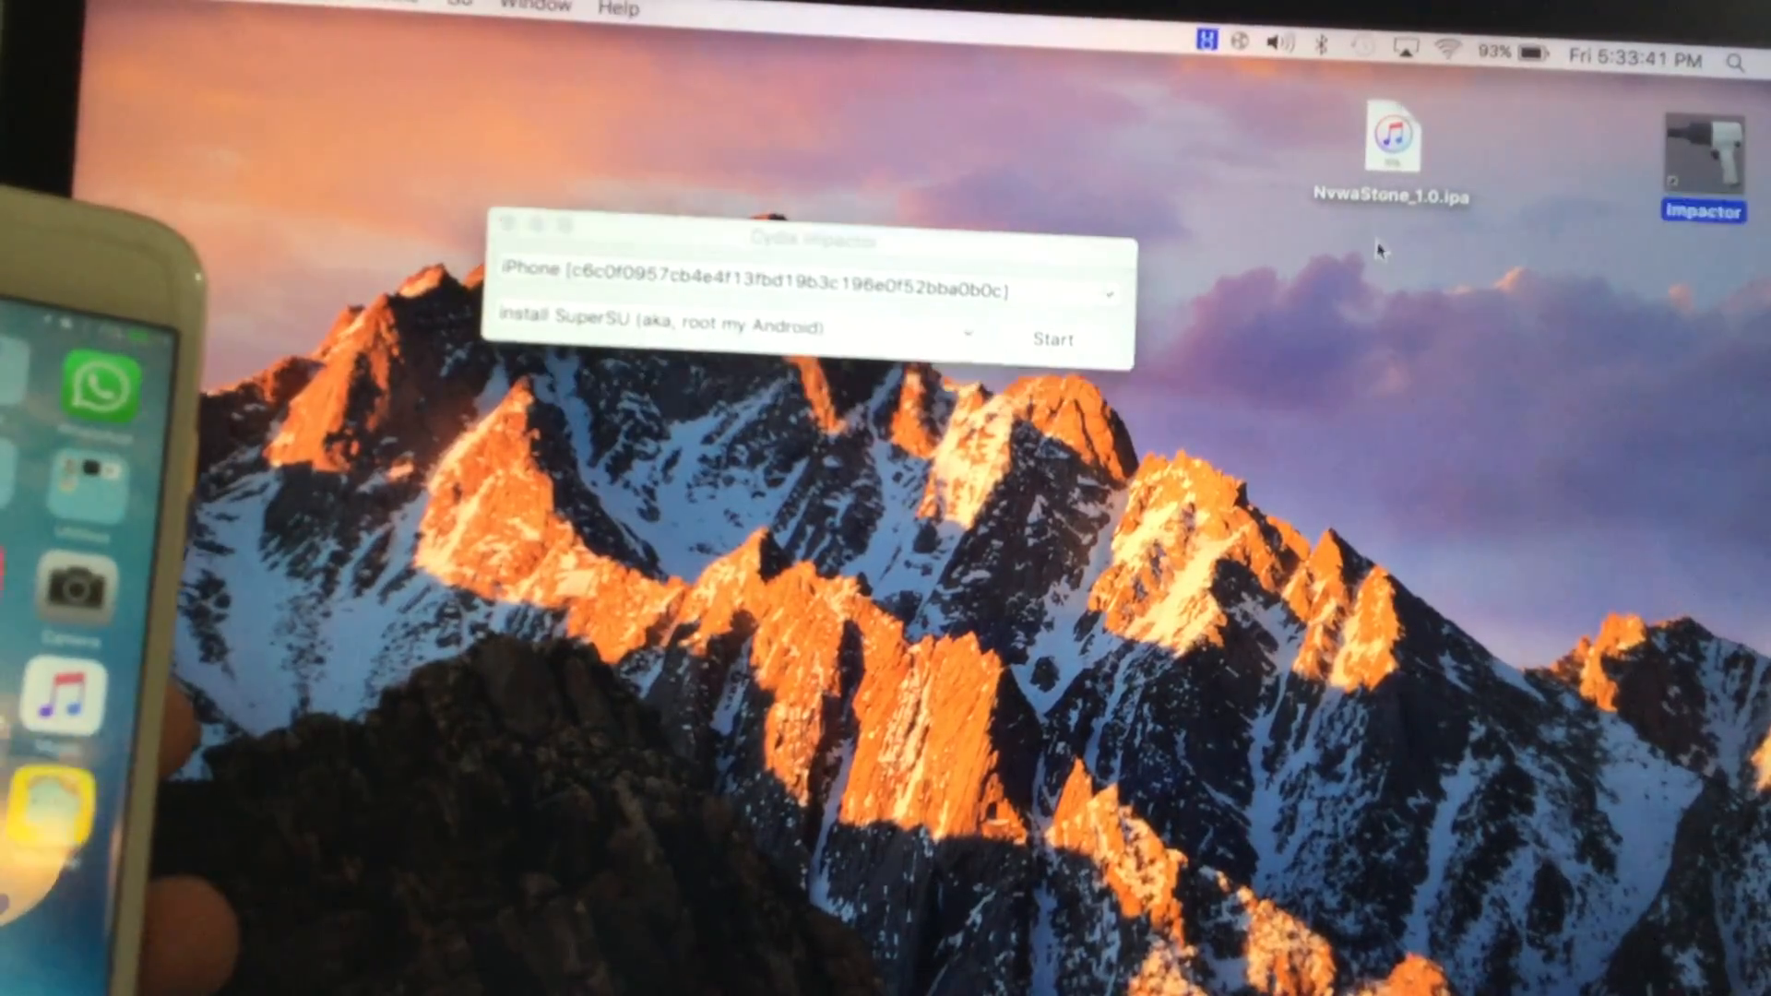
left_click(1392, 146)
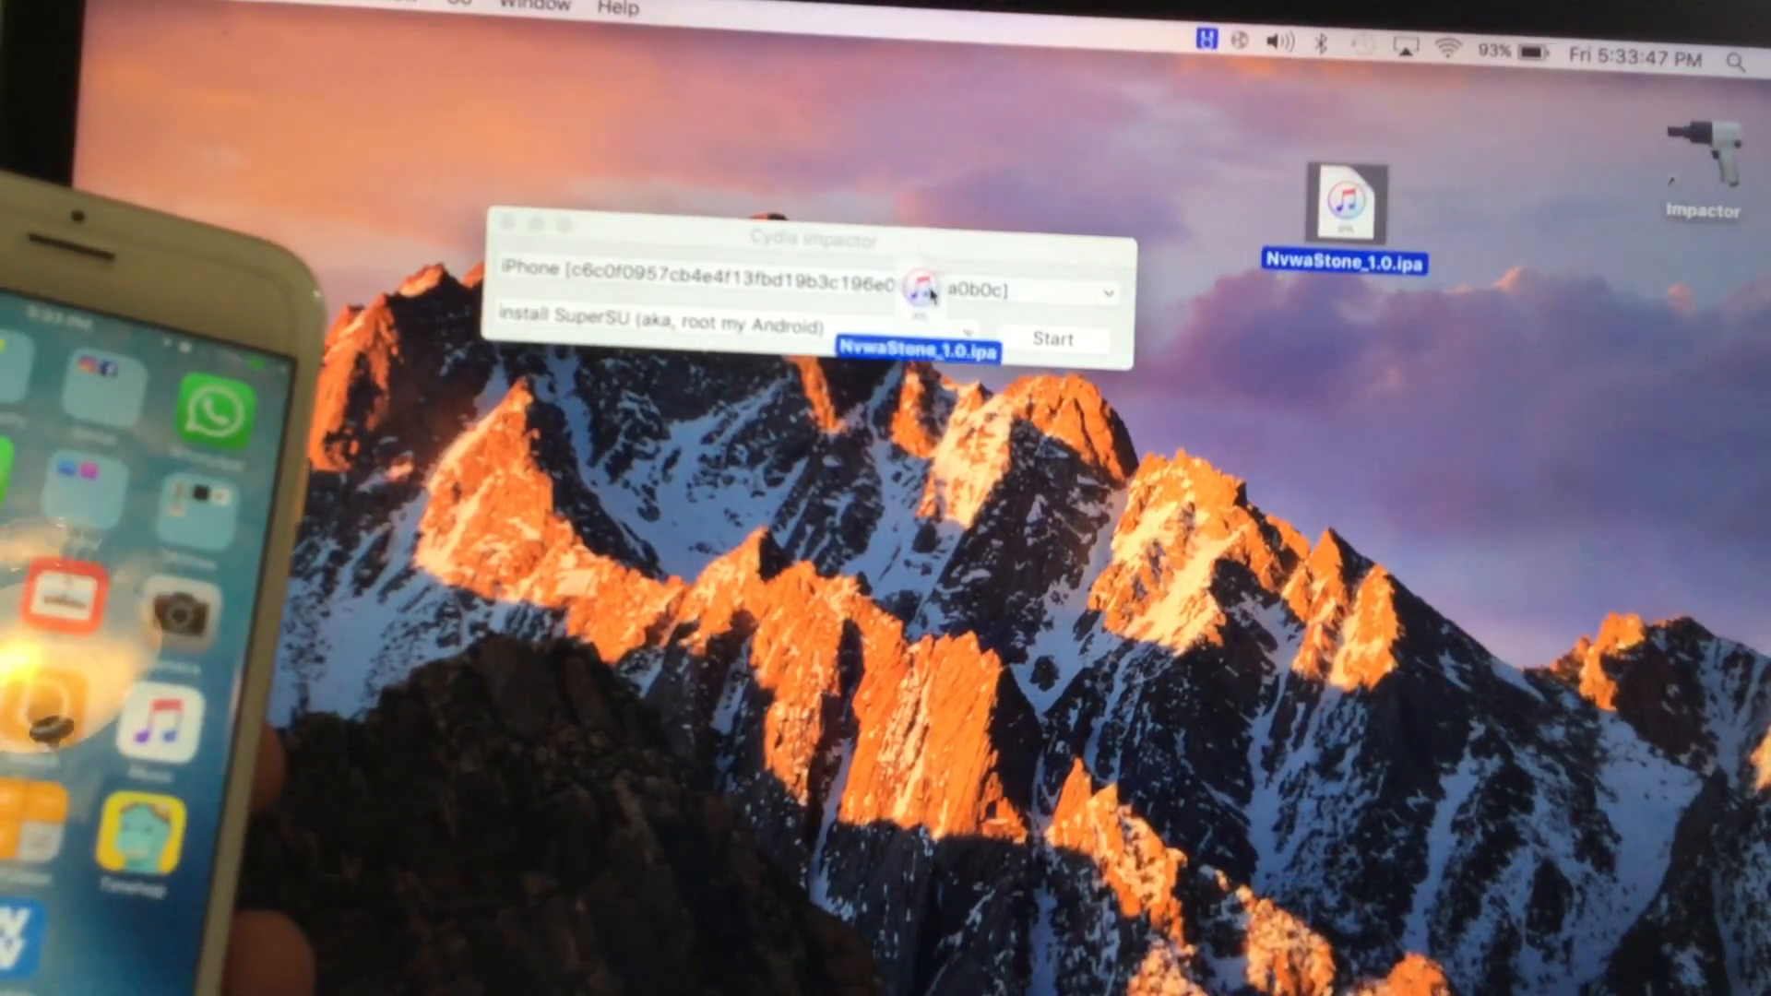
Drop NvwaStone_1.0.ipa onto the Impactor window to trigger the Apple Developer Warning
left_click(1051, 337)
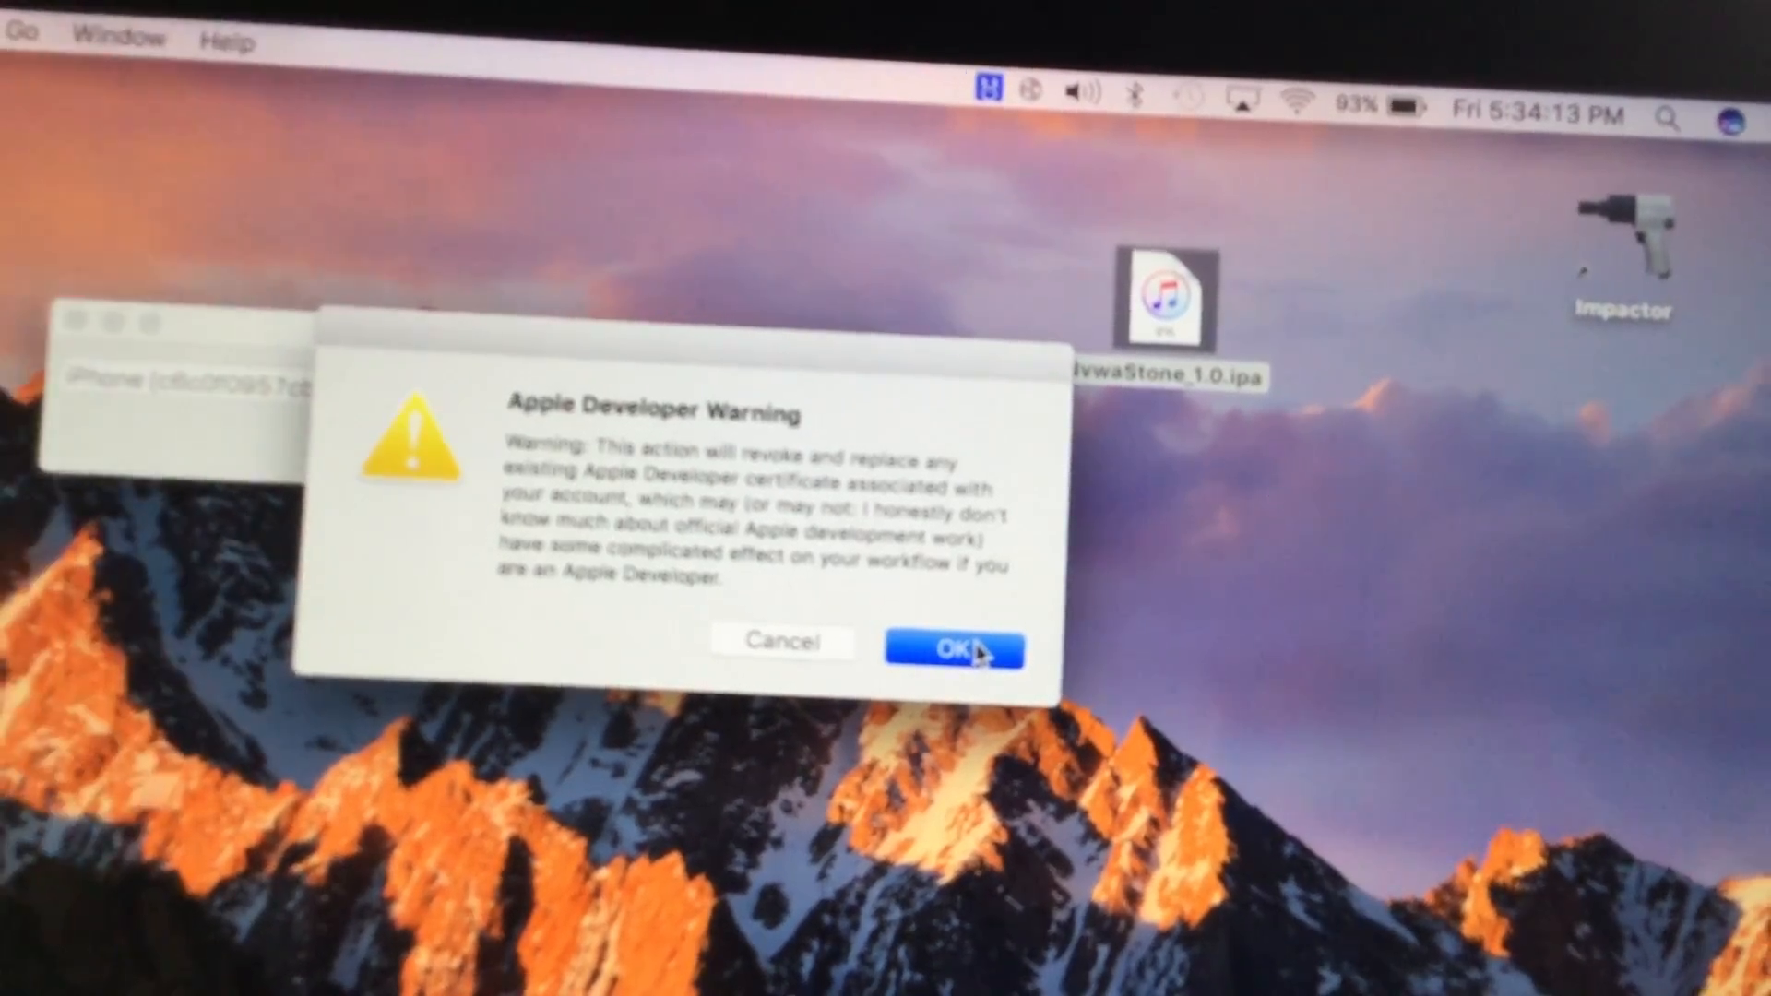
Accept the Apple Developer Warning and submit the Apple ID username
left_click(952, 648)
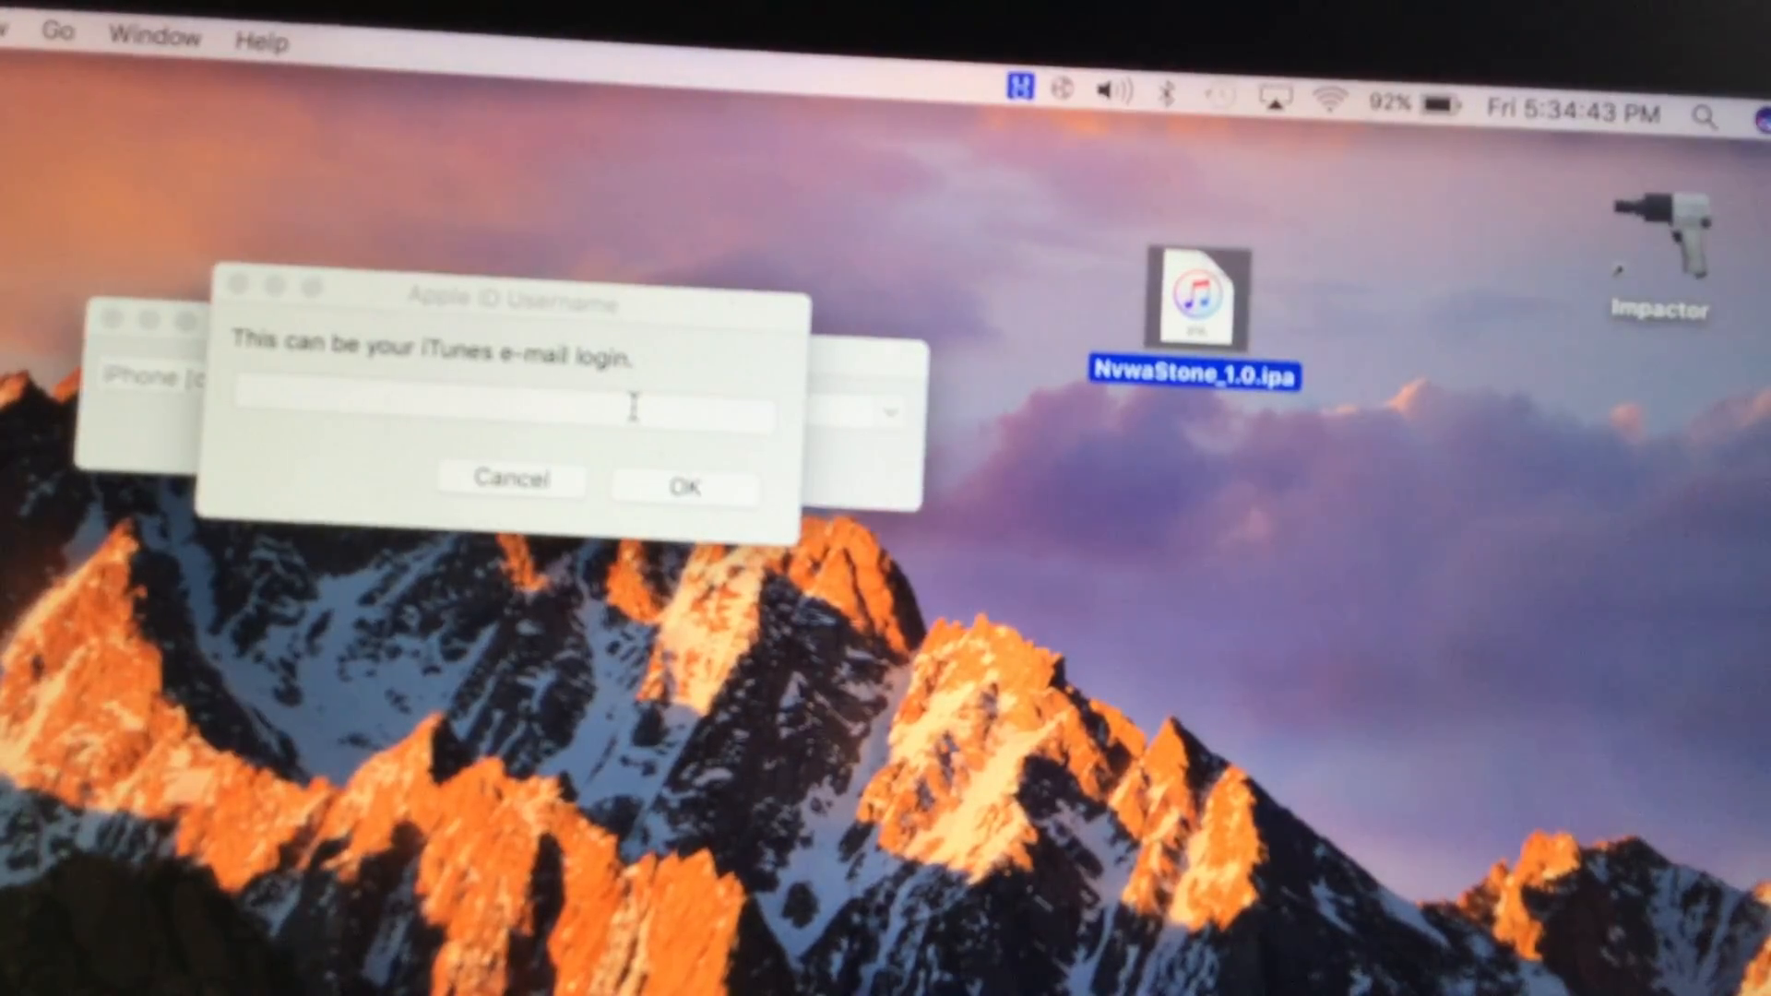
left_click(683, 486)
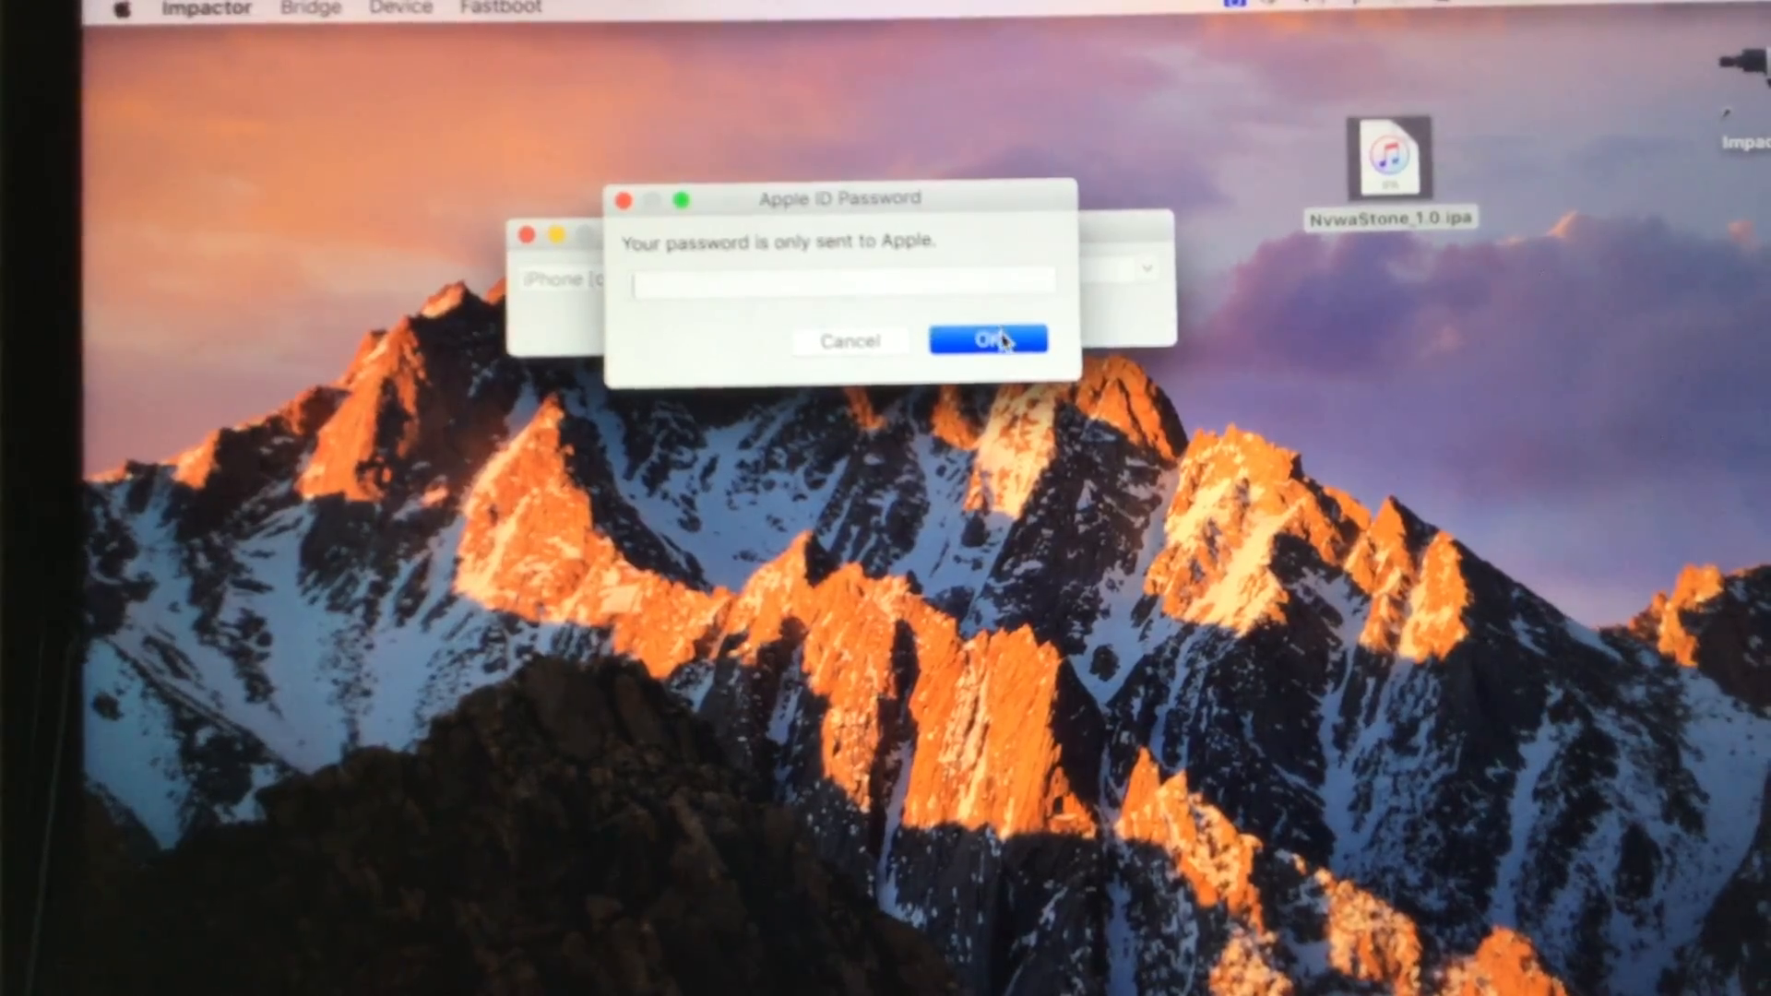
Submit the Apple ID password and allow Impactor keychain access
left_click(987, 338)
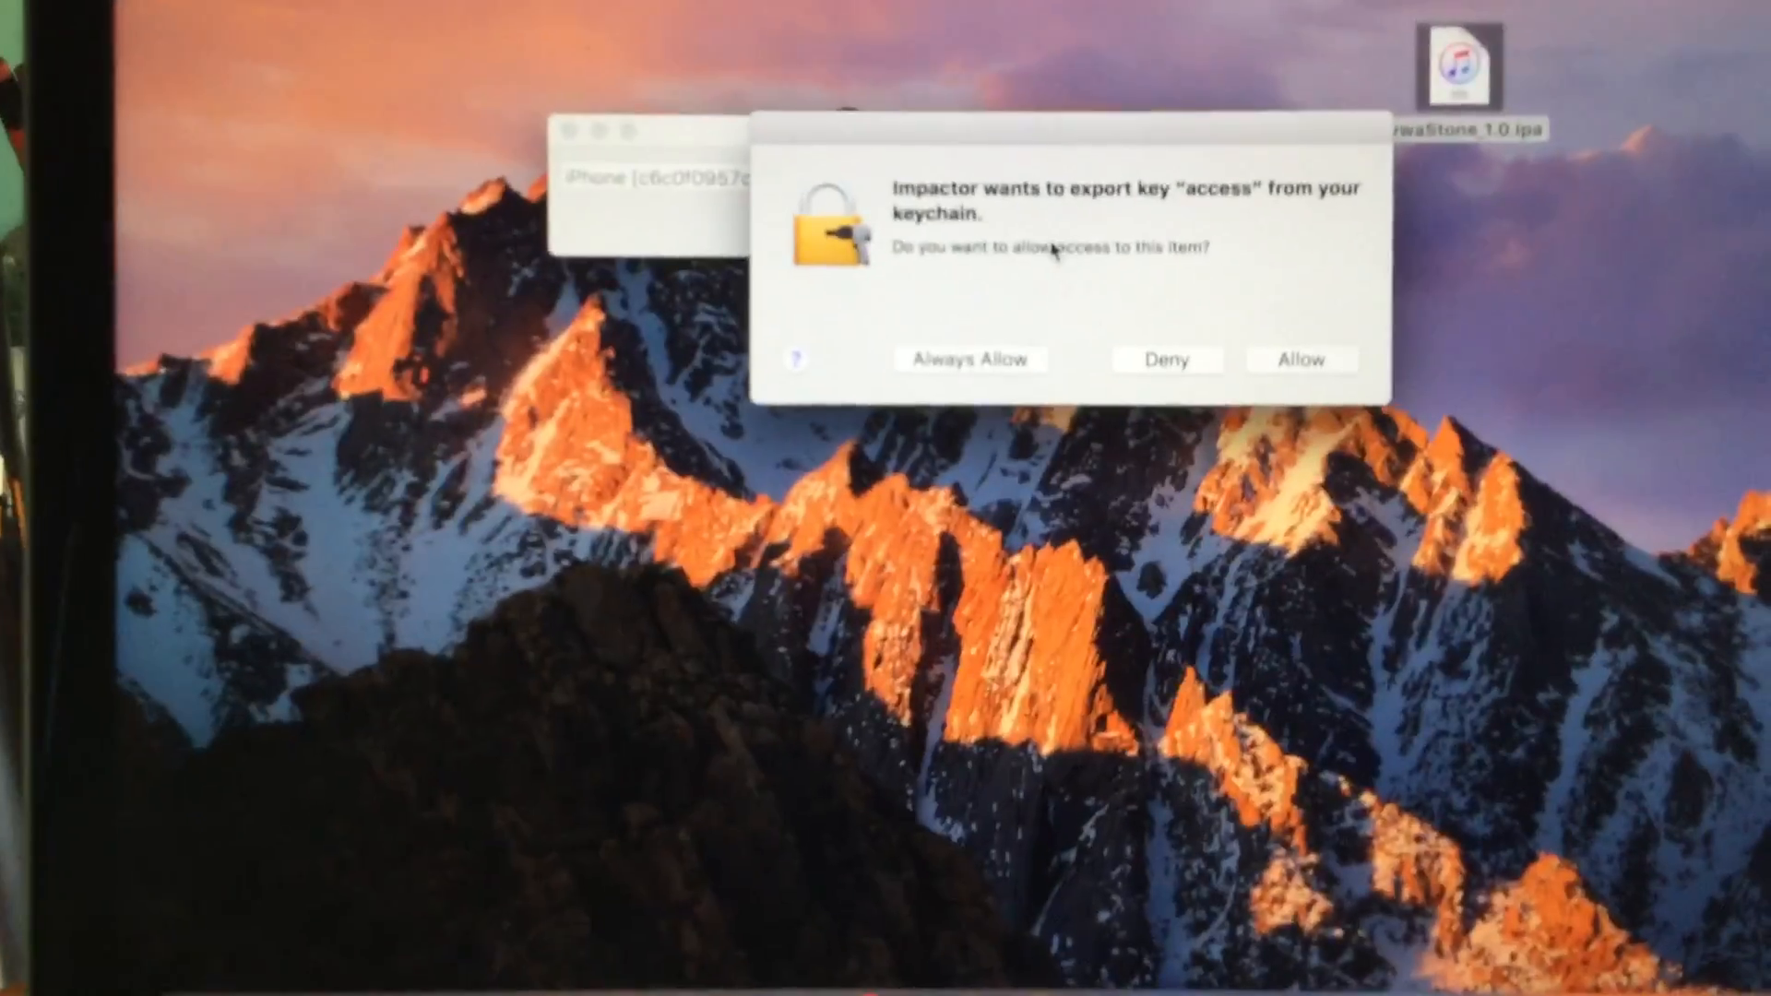
left_click(1298, 358)
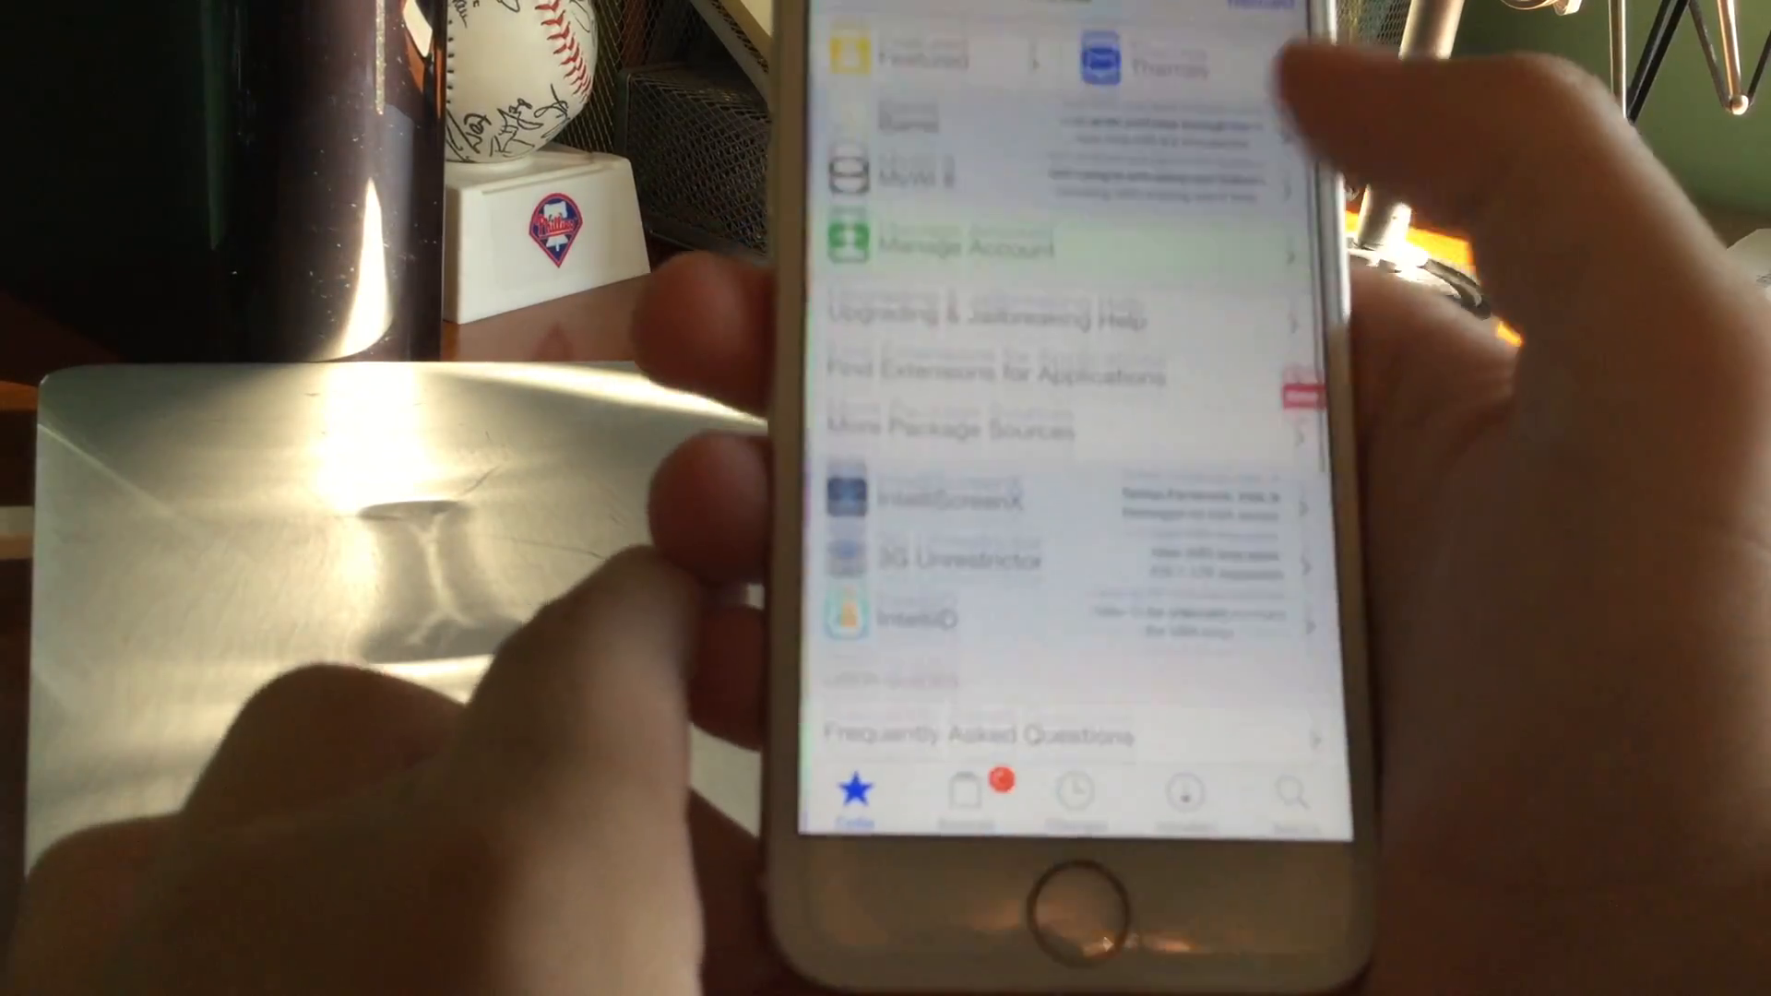
Browse Cydia's Changes tab, then return to the home screen
left_click(1072, 791)
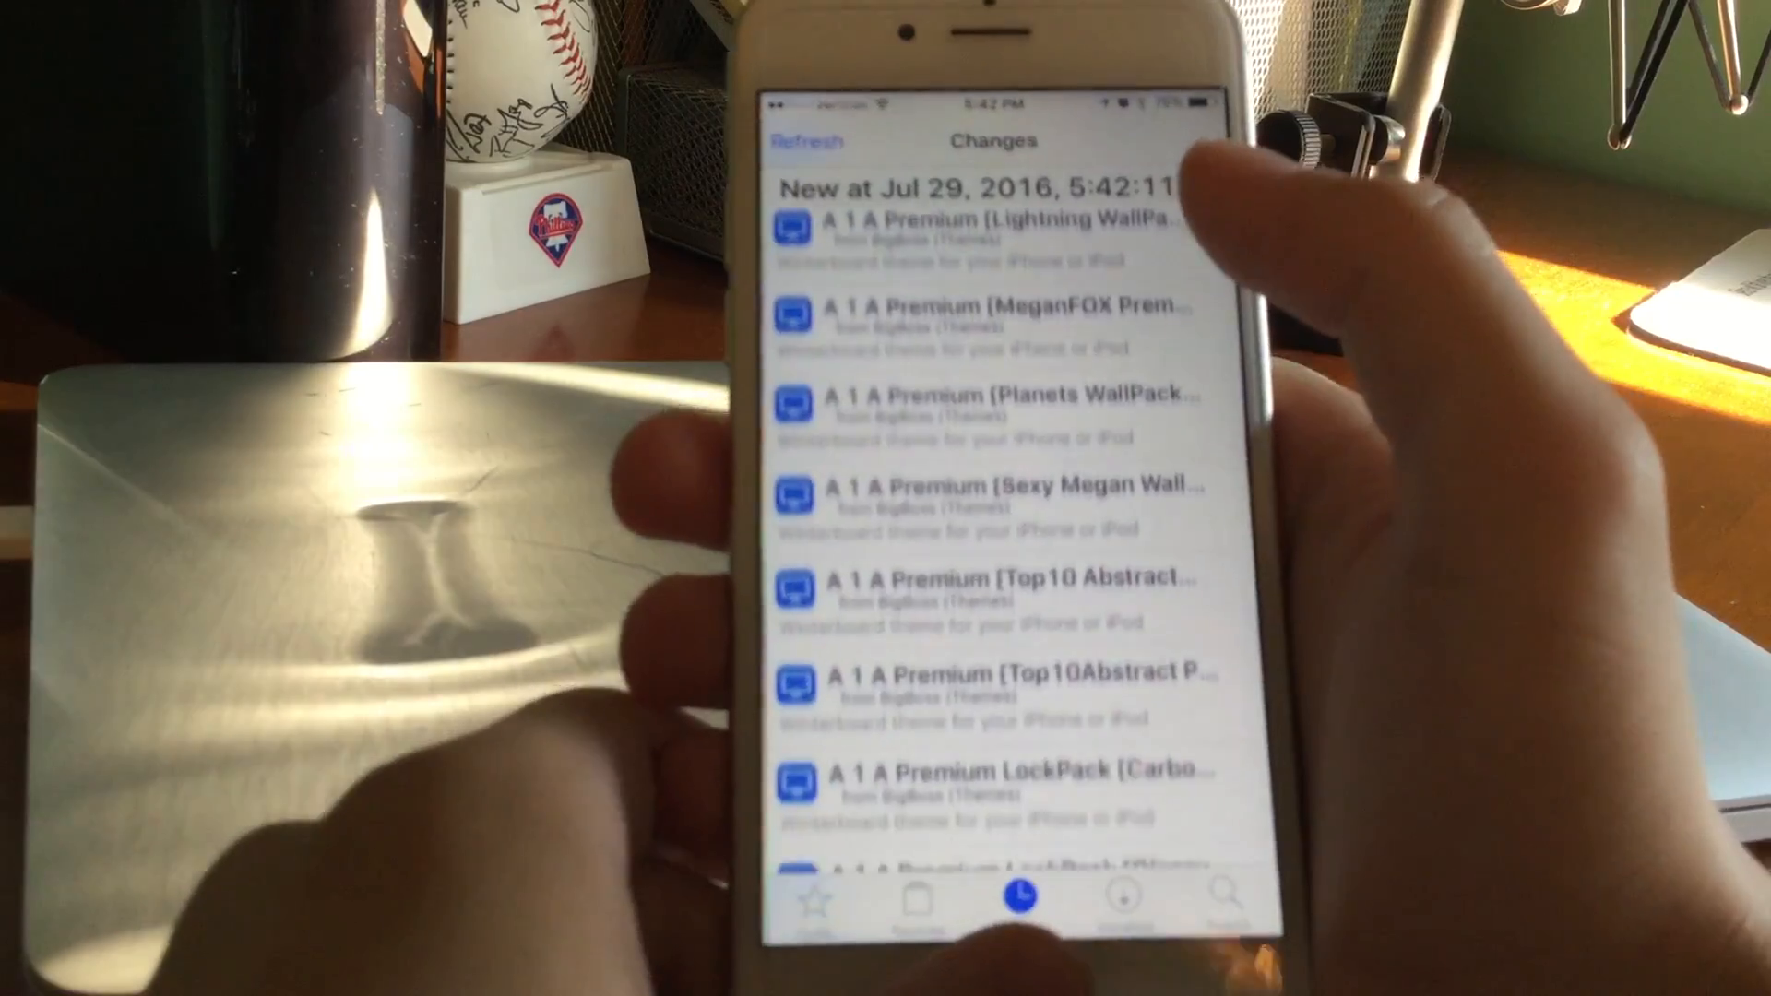
key("home")
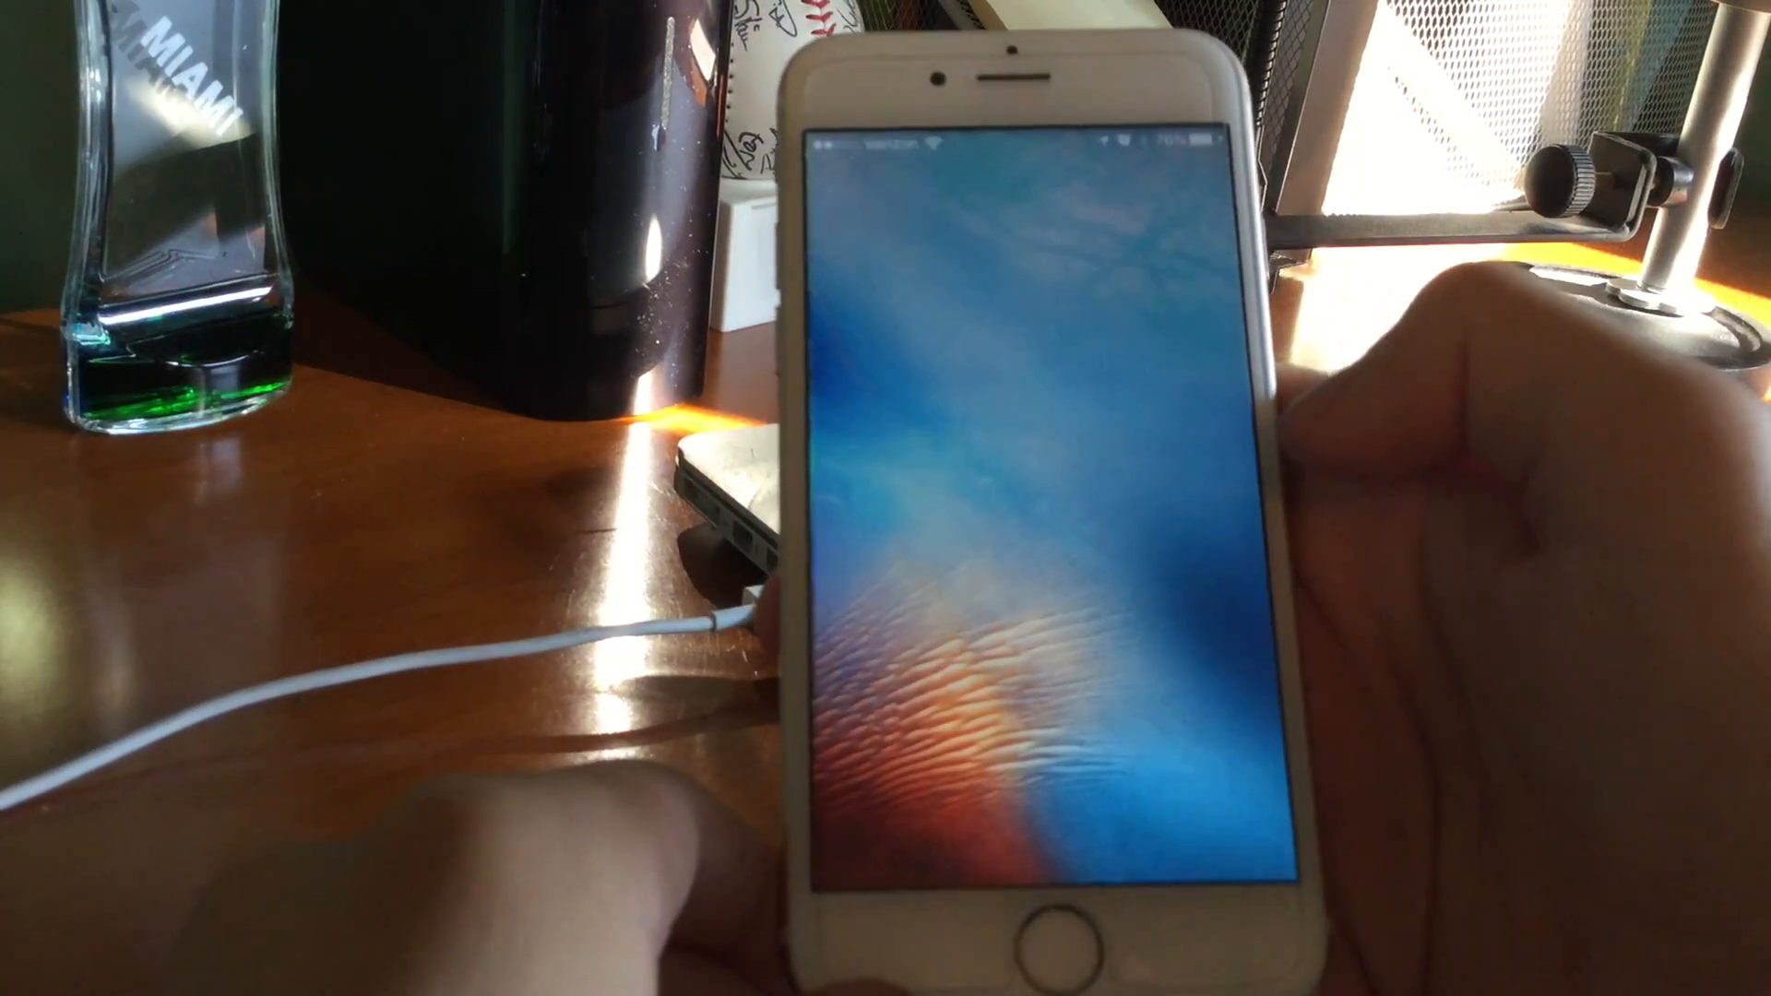
Launch Pangu and tap START to re-enable the jailbreak
left_click(1026, 909)
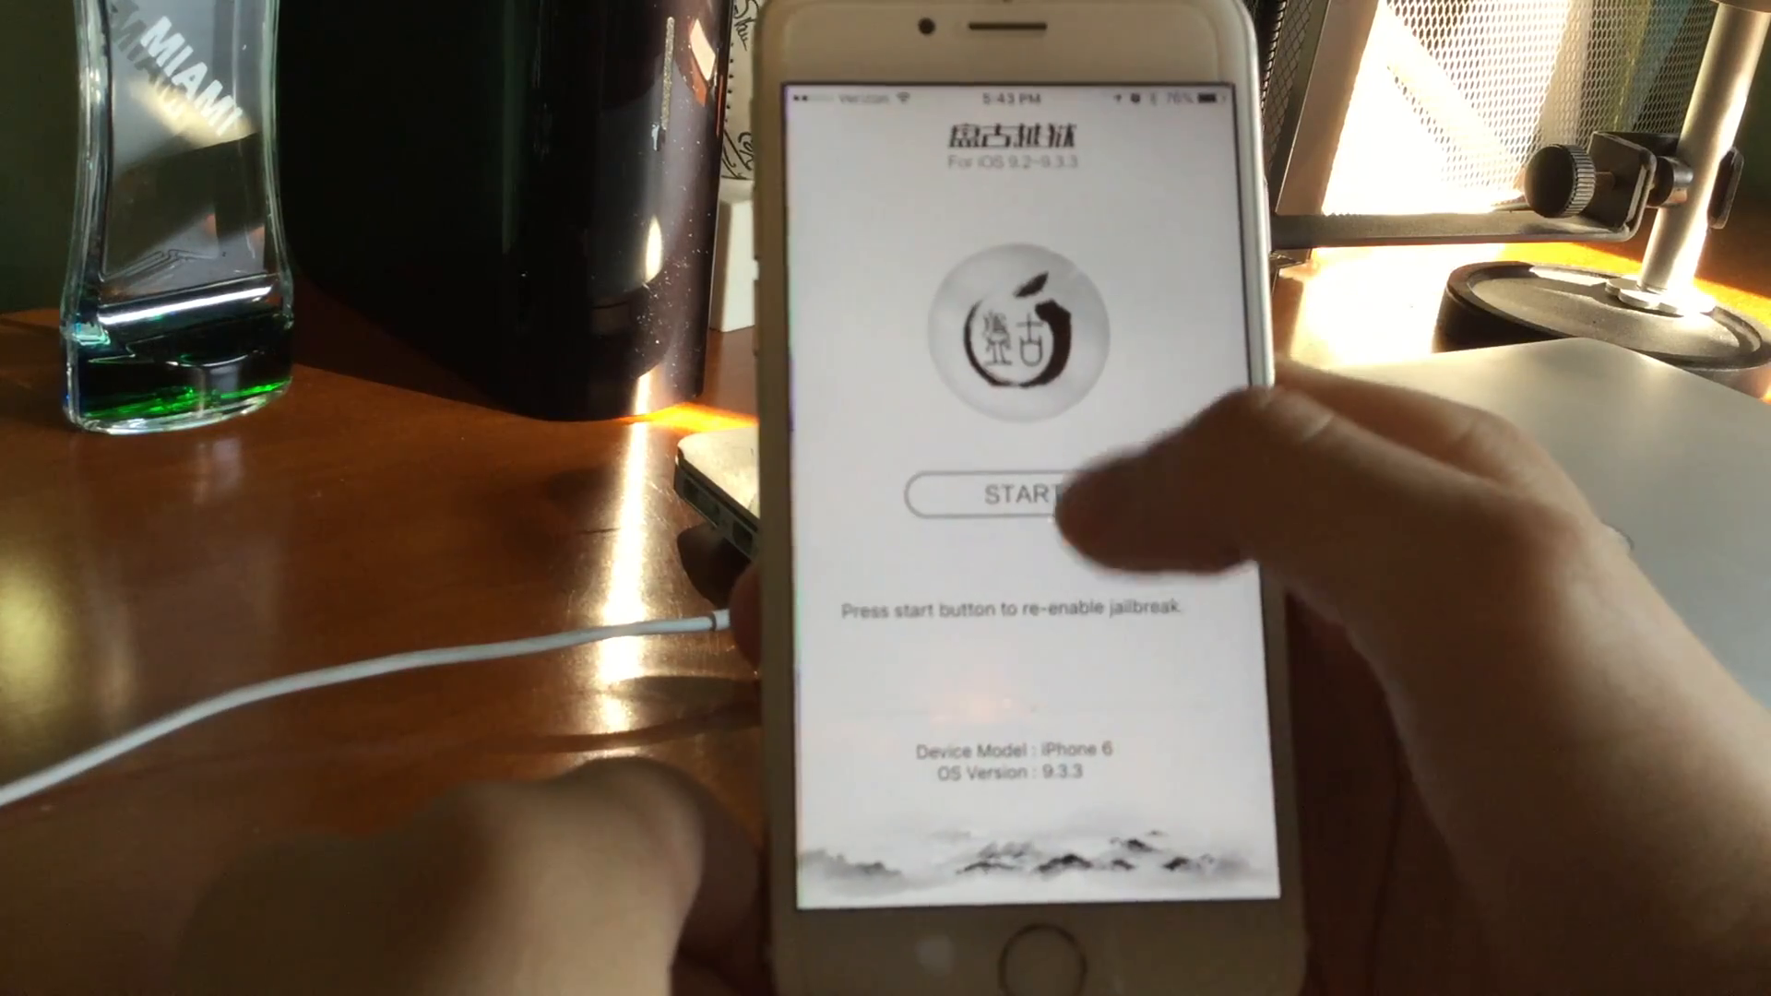
left_click(1013, 495)
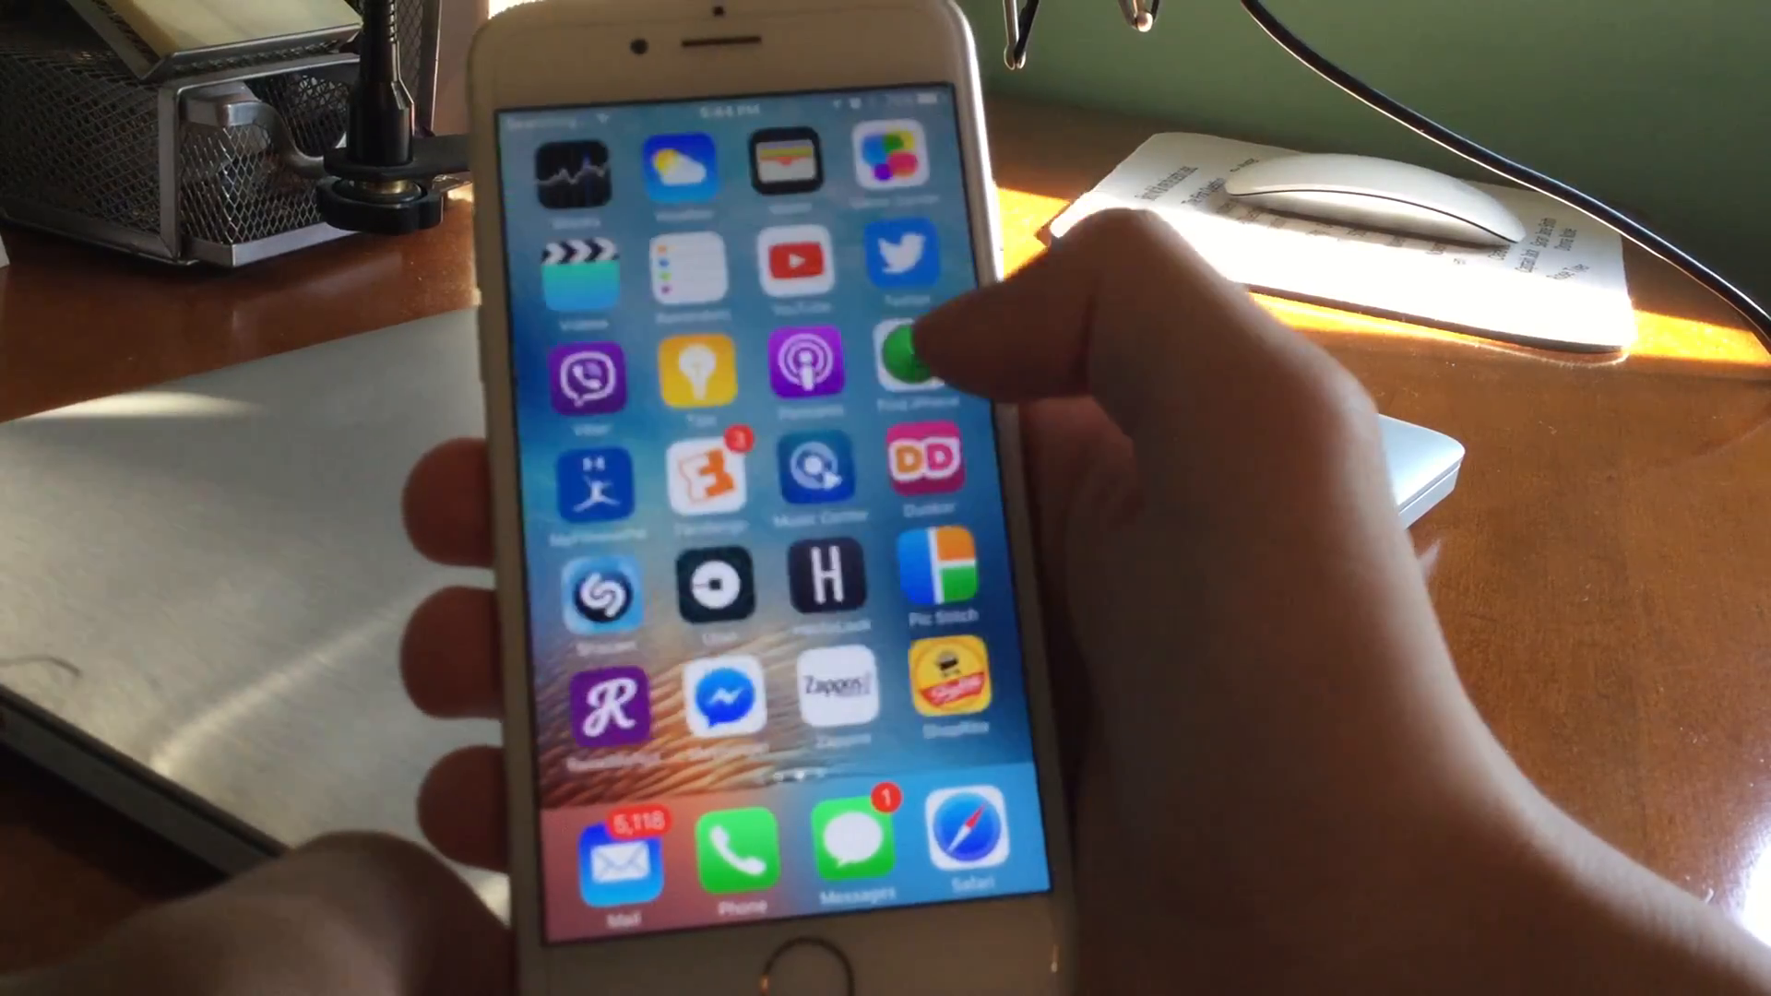
Move to the Home Screen page with Pangu and Cydia and launch Cydia
left_click(909, 356)
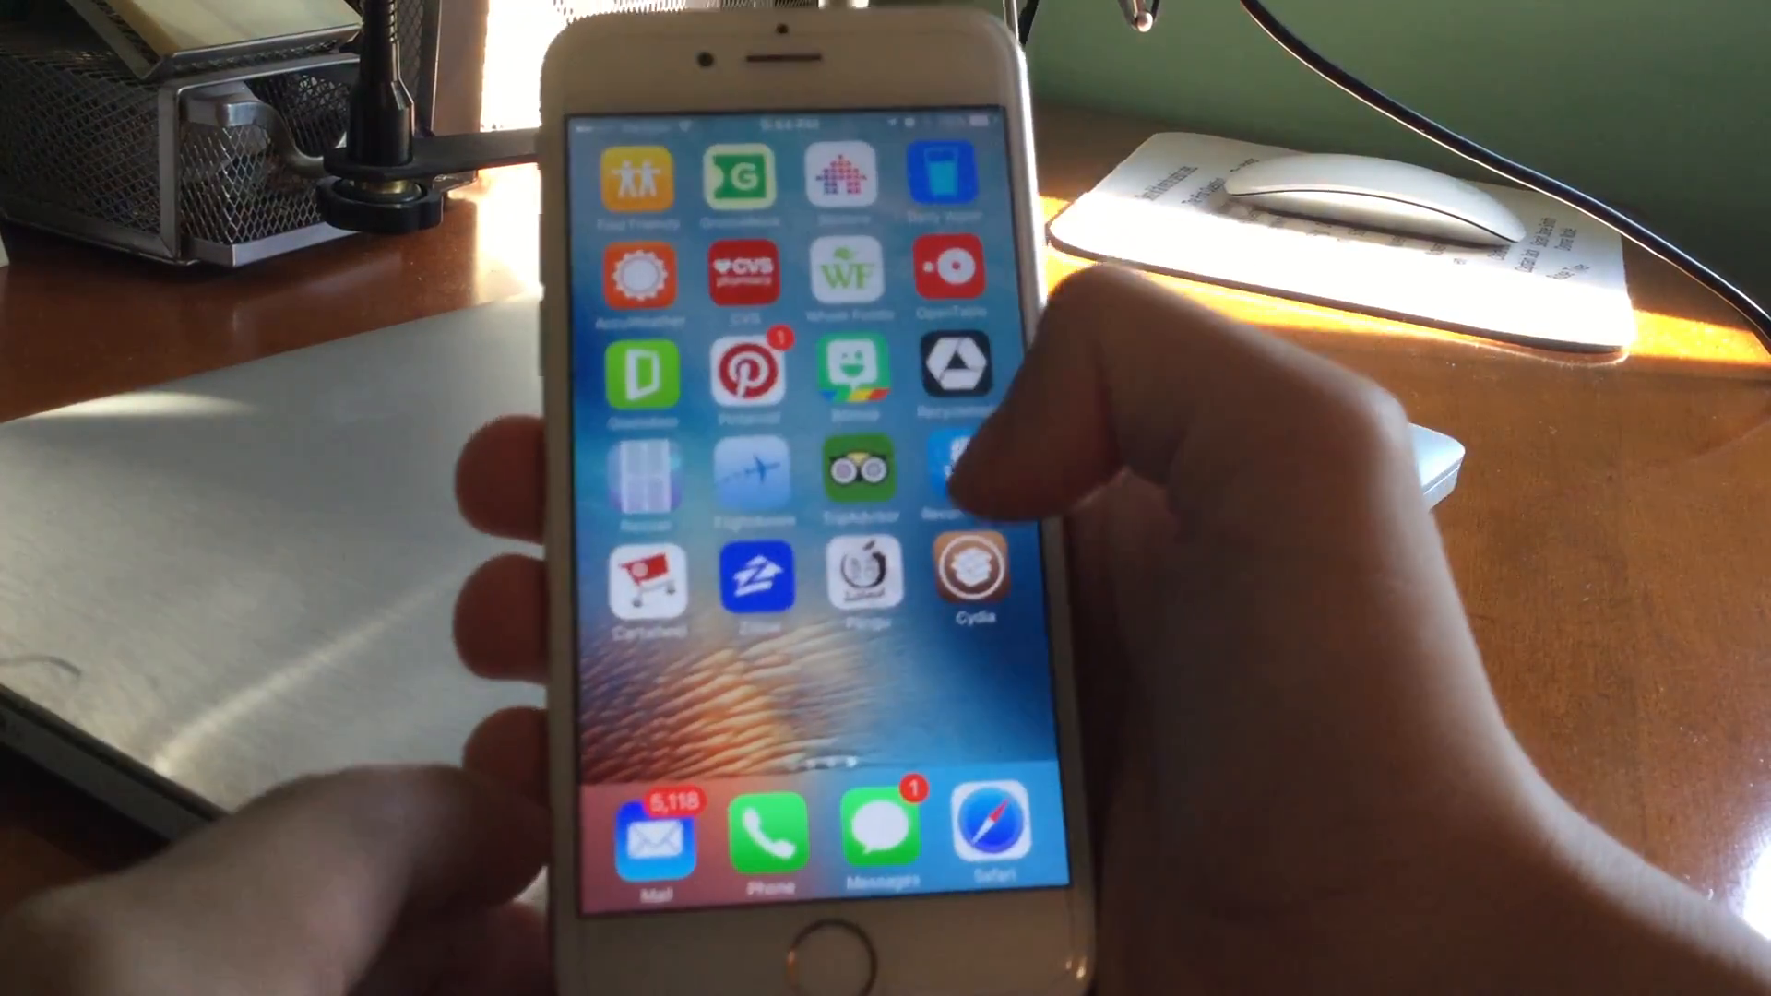
left_click(968, 575)
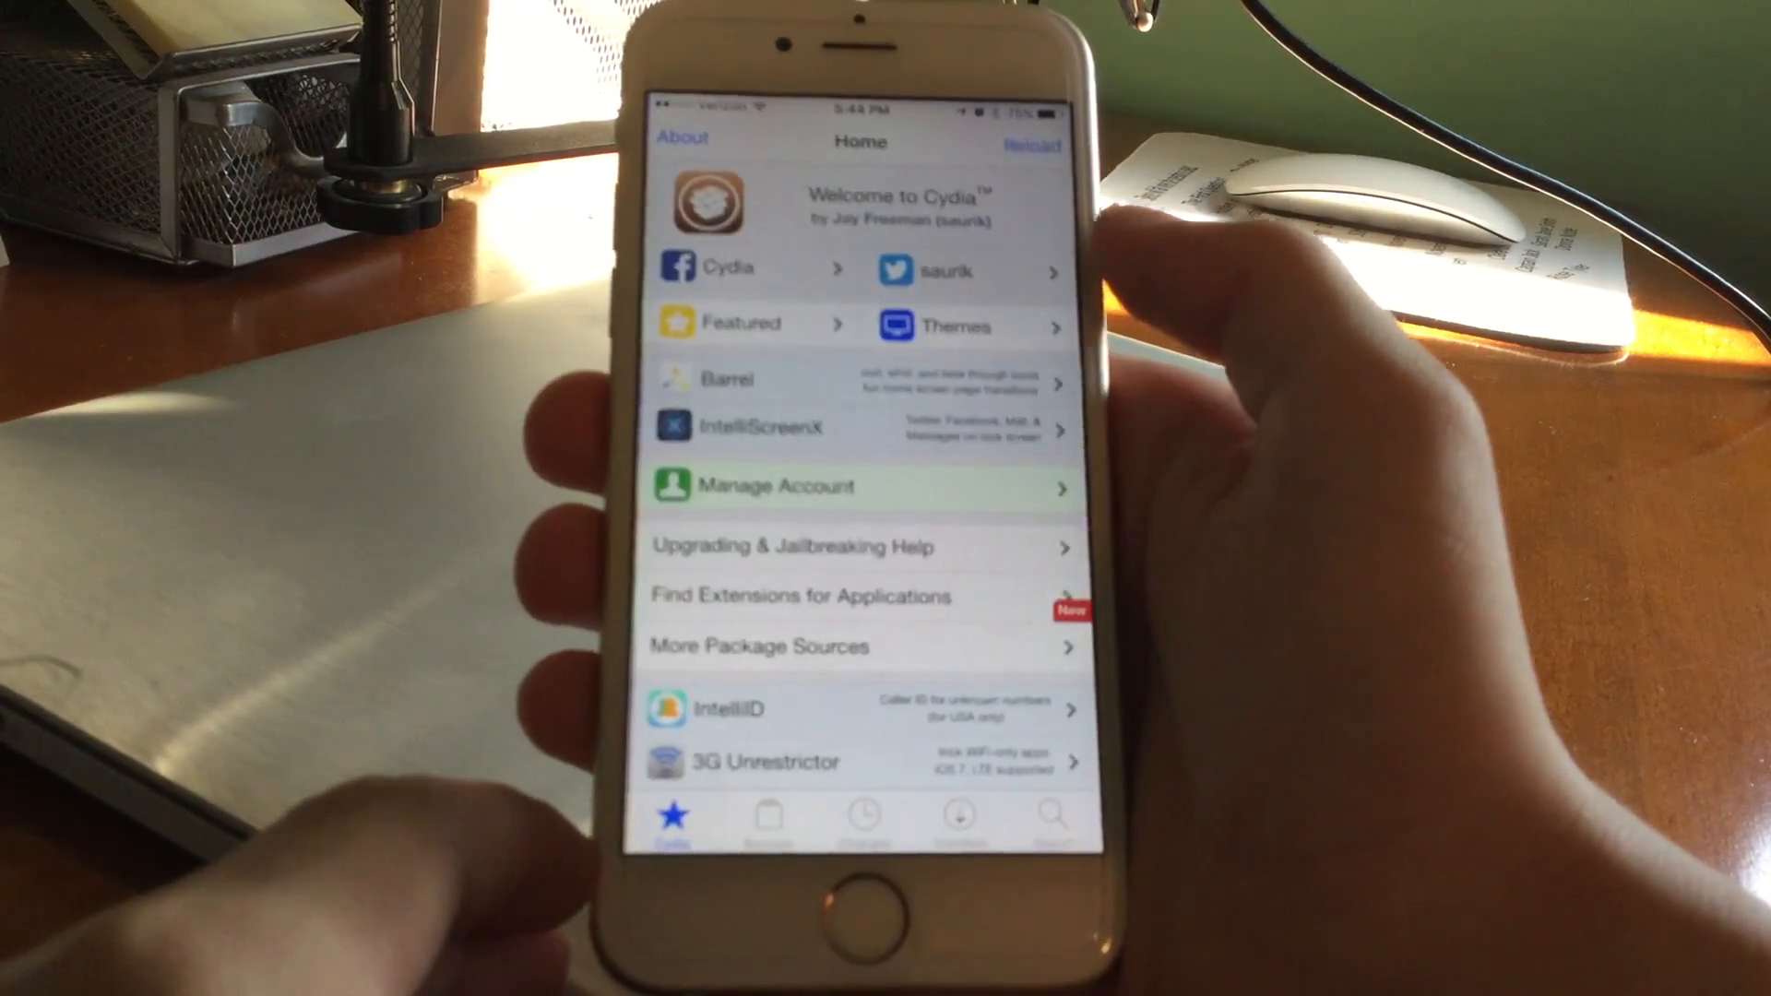
Scroll Cydia's Home page and open the 3G Unrestrictor package details
scroll("down", 3)
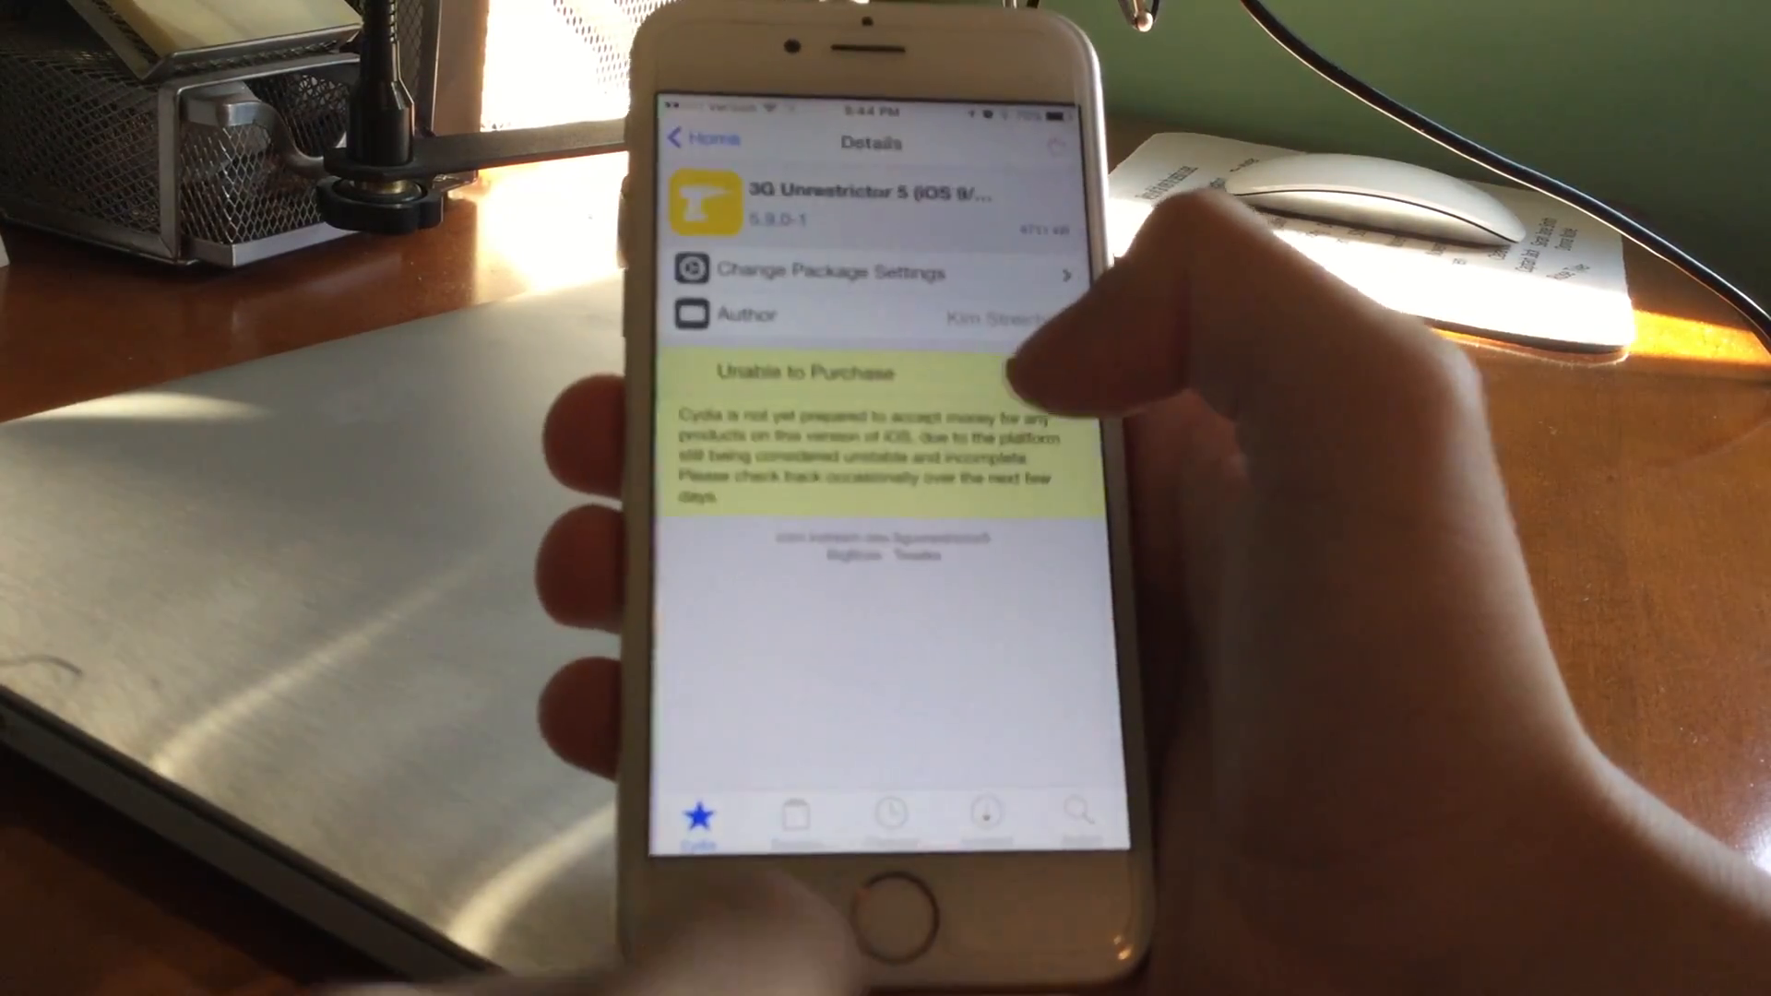
left_click(700, 139)
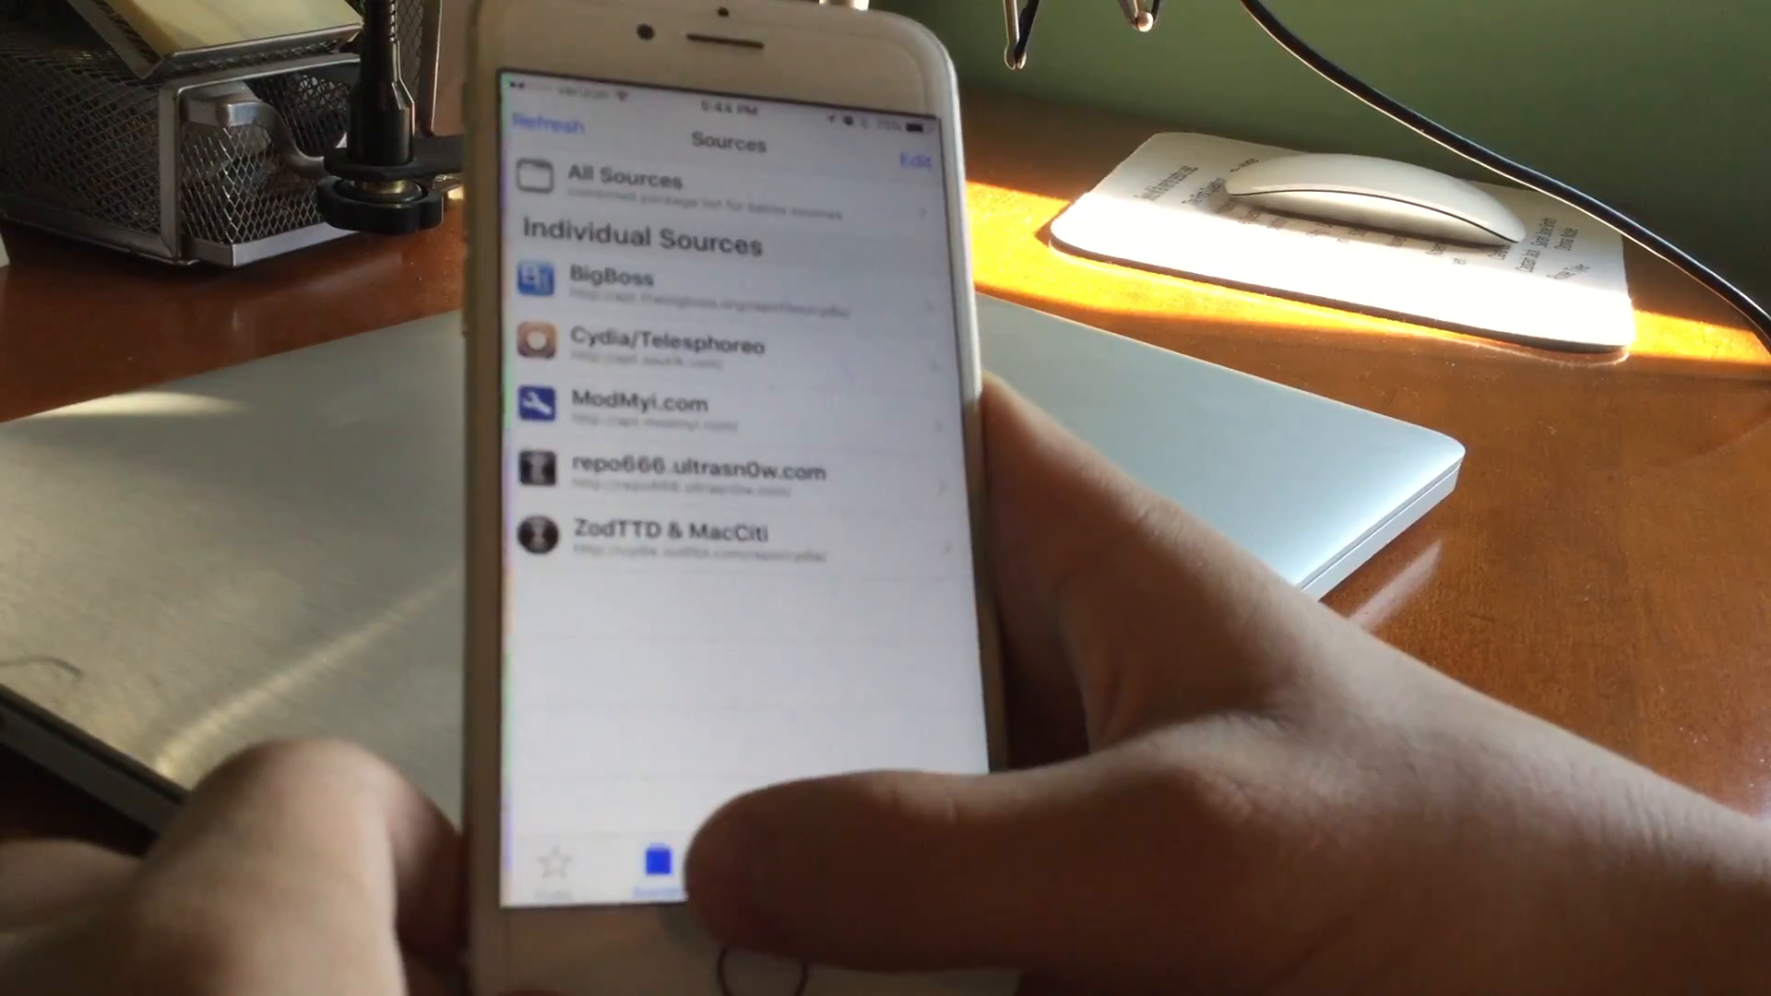
Switch between Installed and Sources to list BigBoss Icon Set, Cydia Installer, Translations, Patcyh
left_click(890, 867)
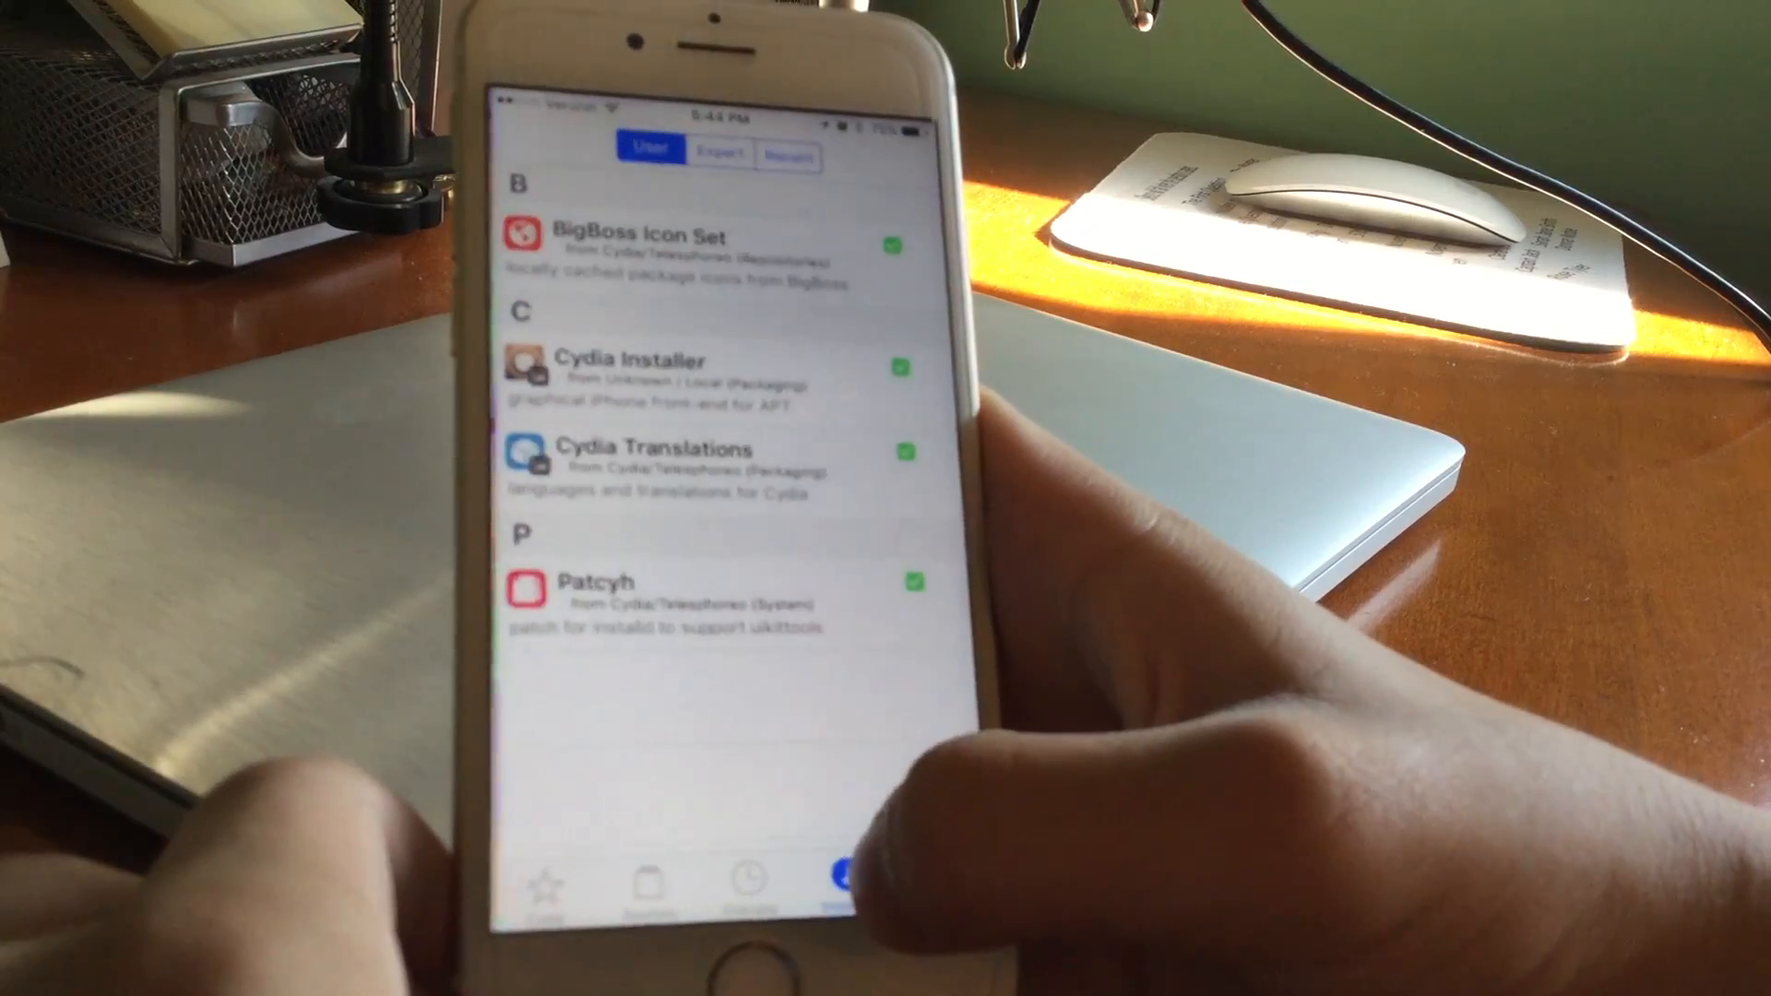
left_click(741, 881)
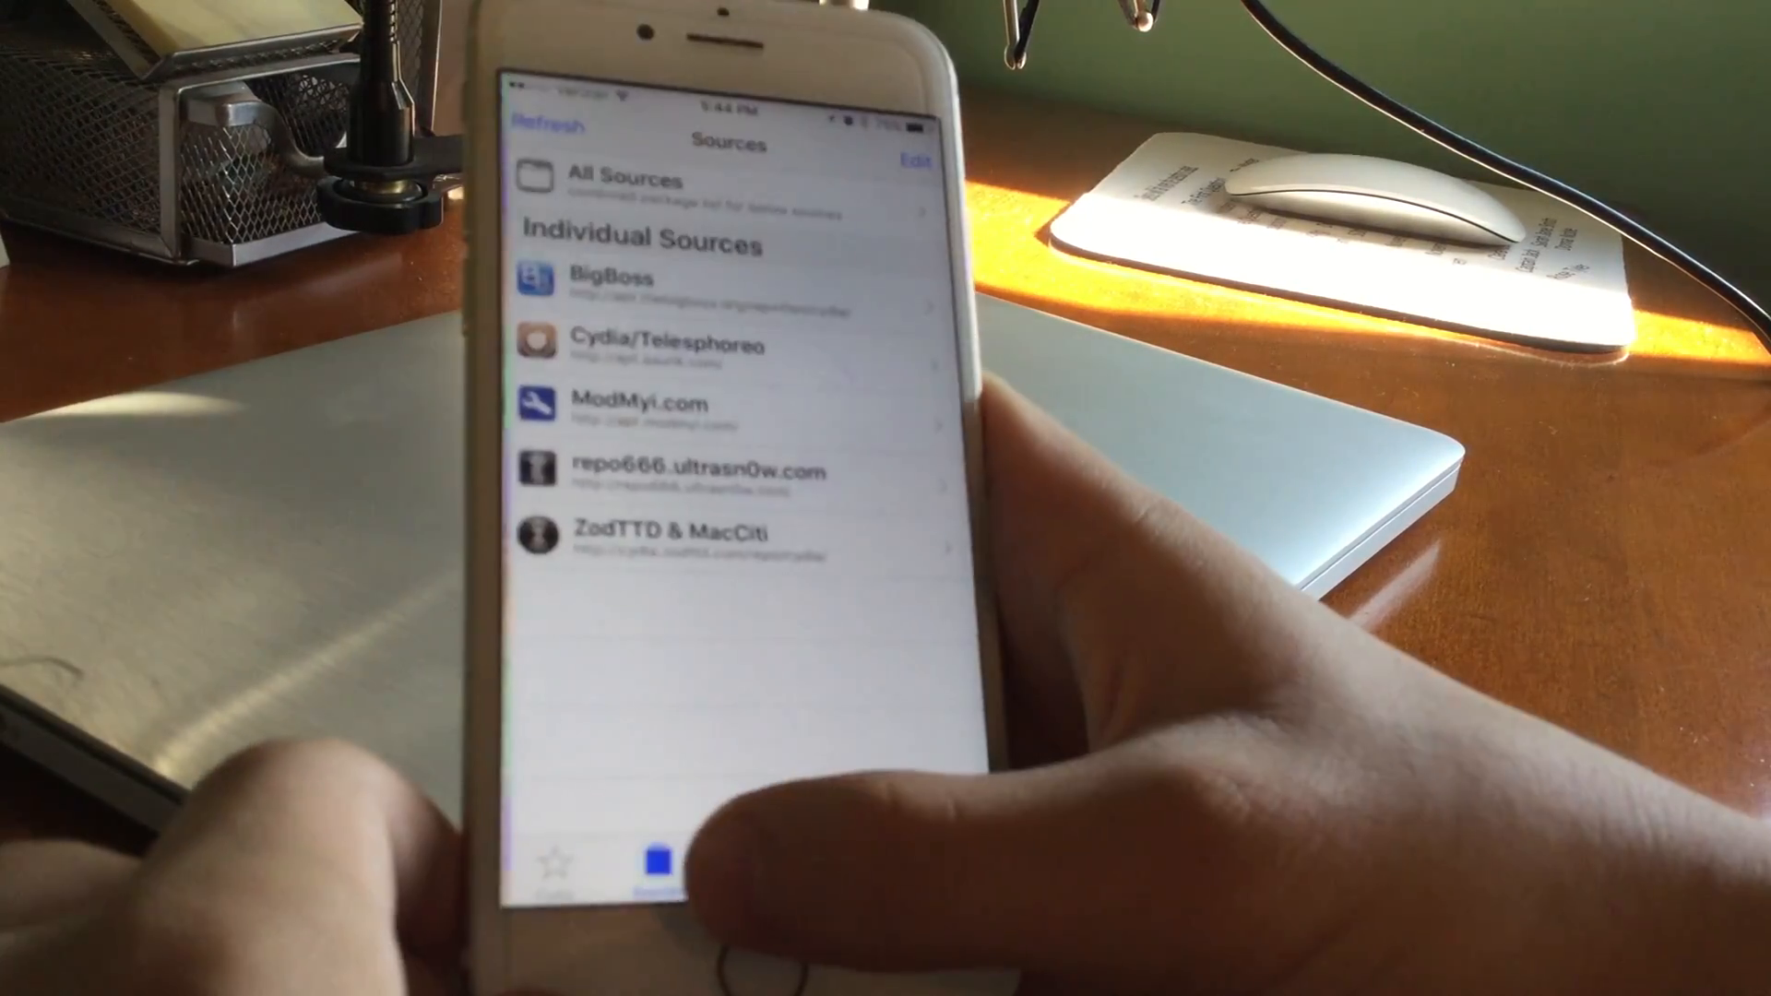
left_click(647, 865)
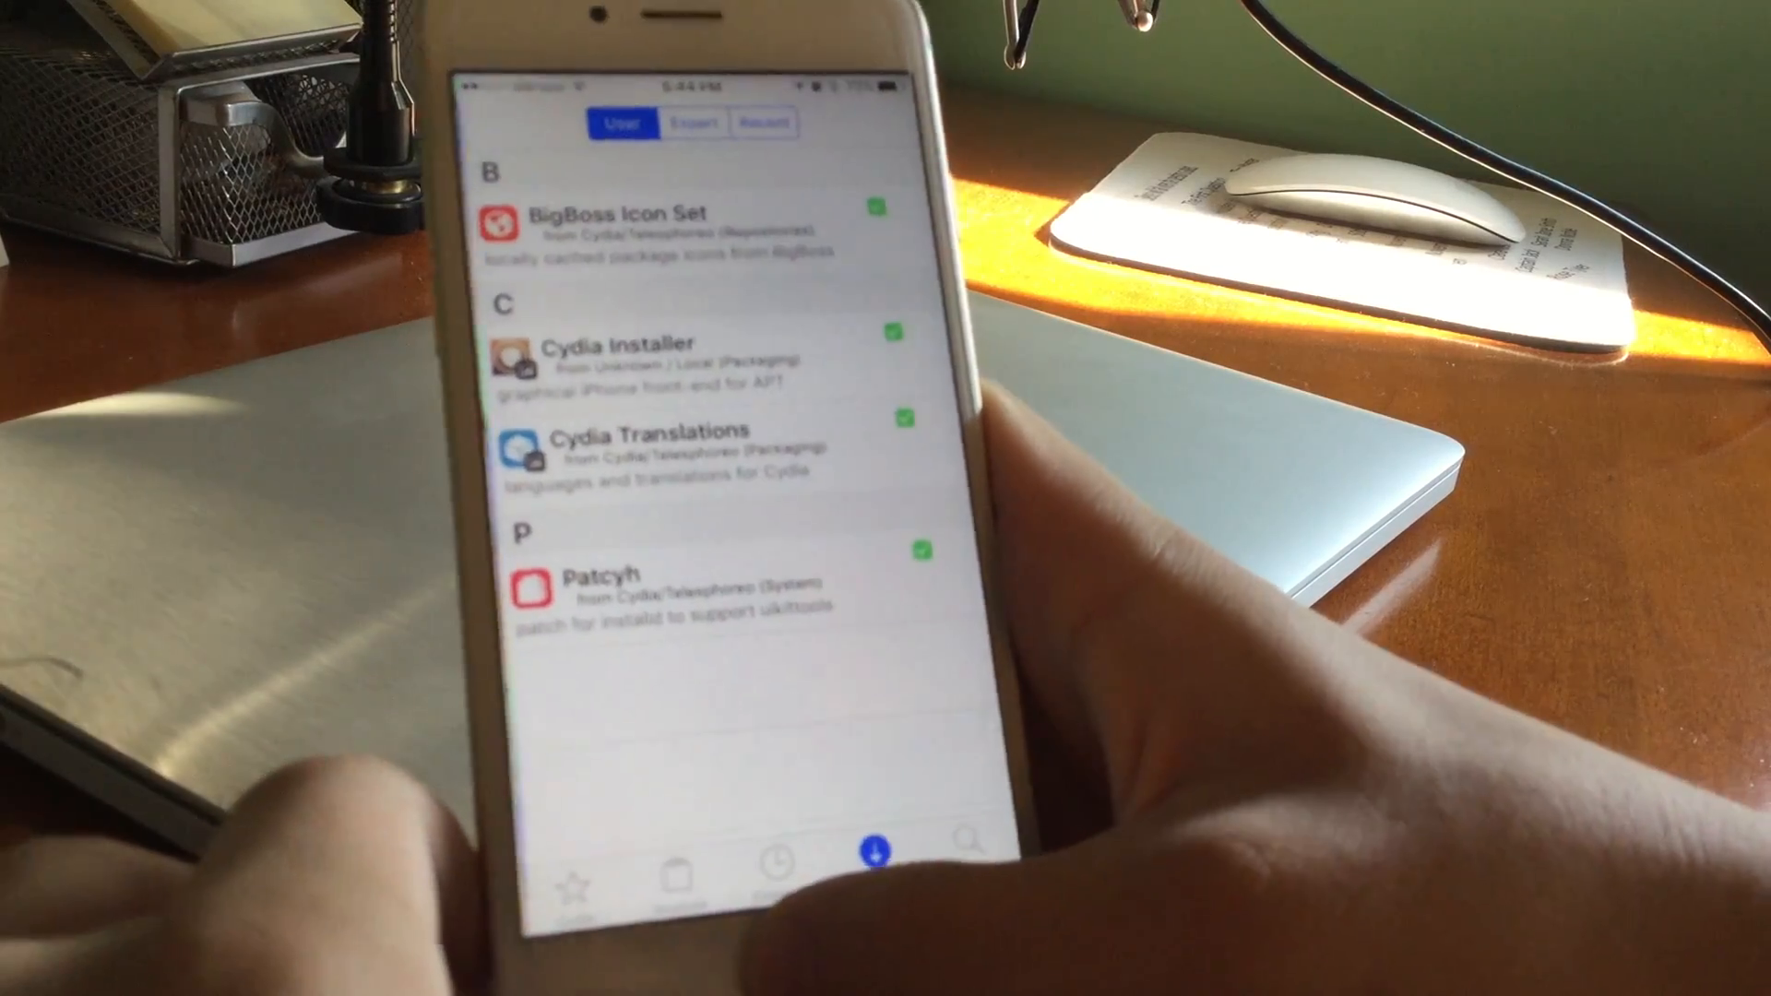